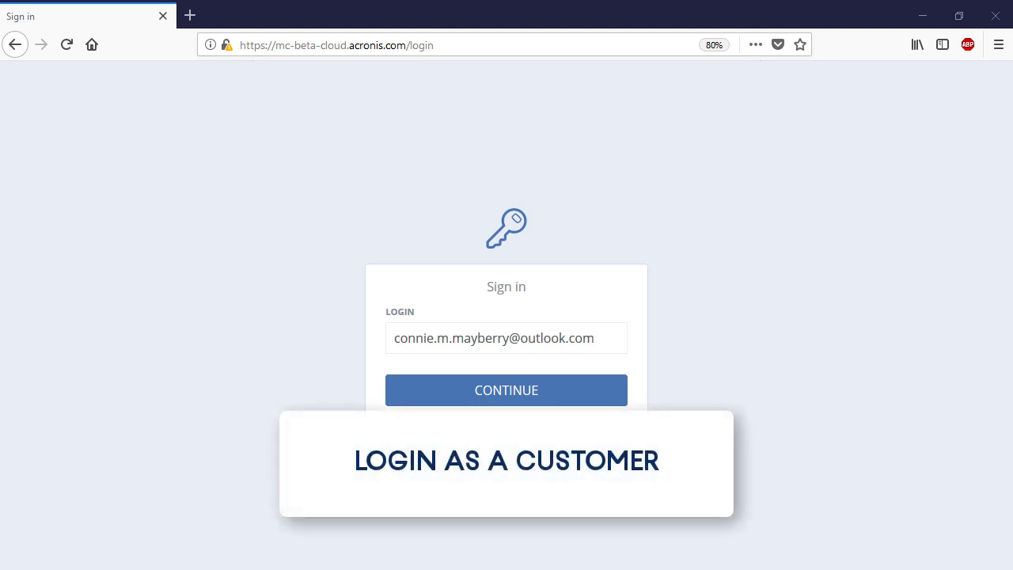
Sign in with the Filbert Ltd customer credentials and choose the Management Portal service.
click(506, 389)
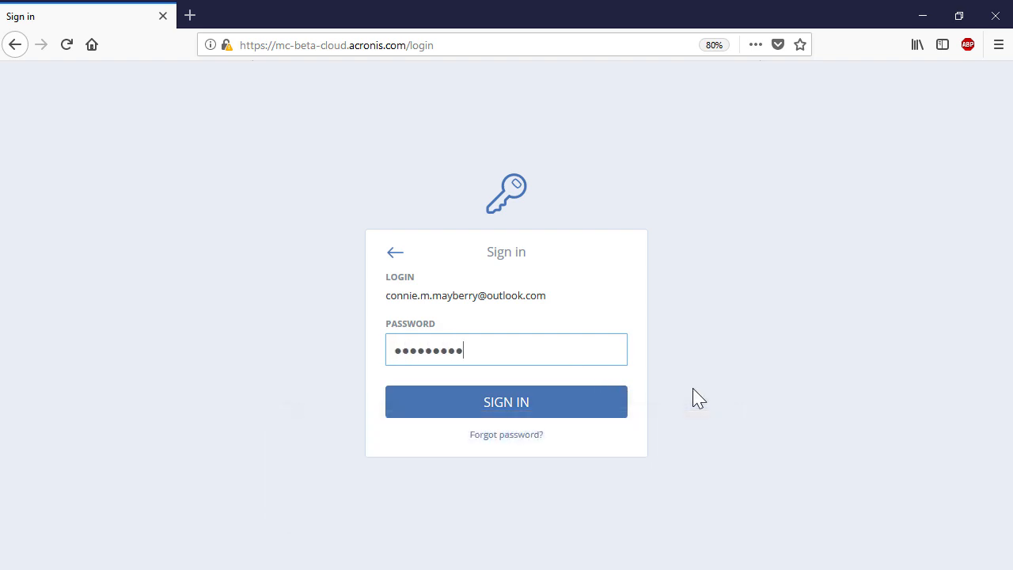
click(506, 401)
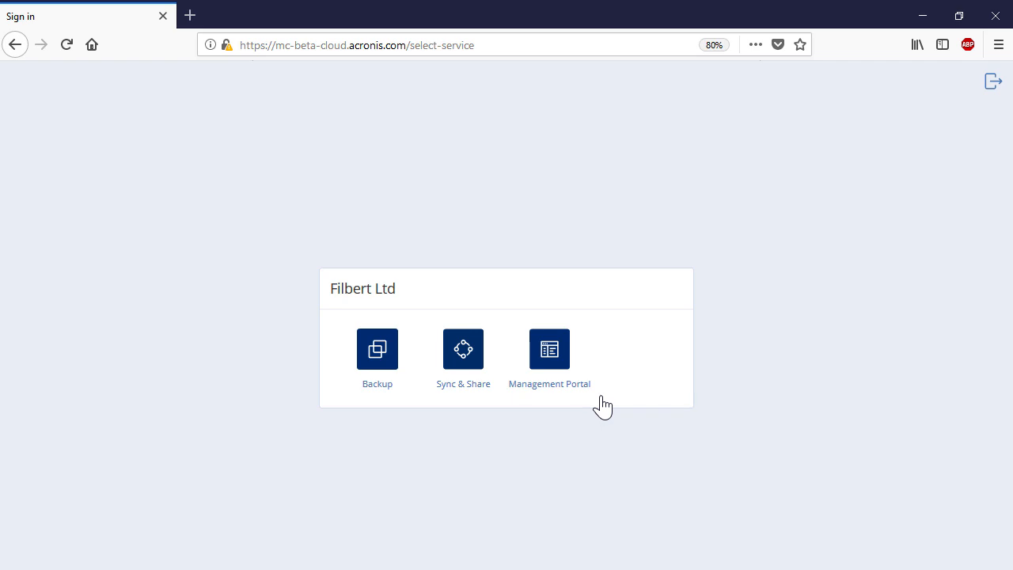
click(549, 349)
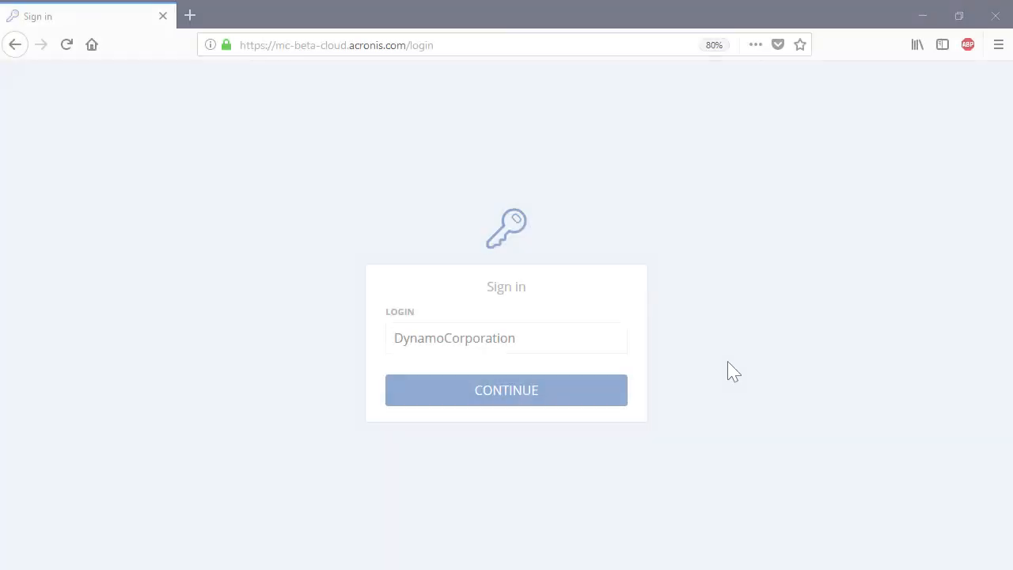
Sign in as the service provider and open Filbert Ltd's user list.
click(505, 389)
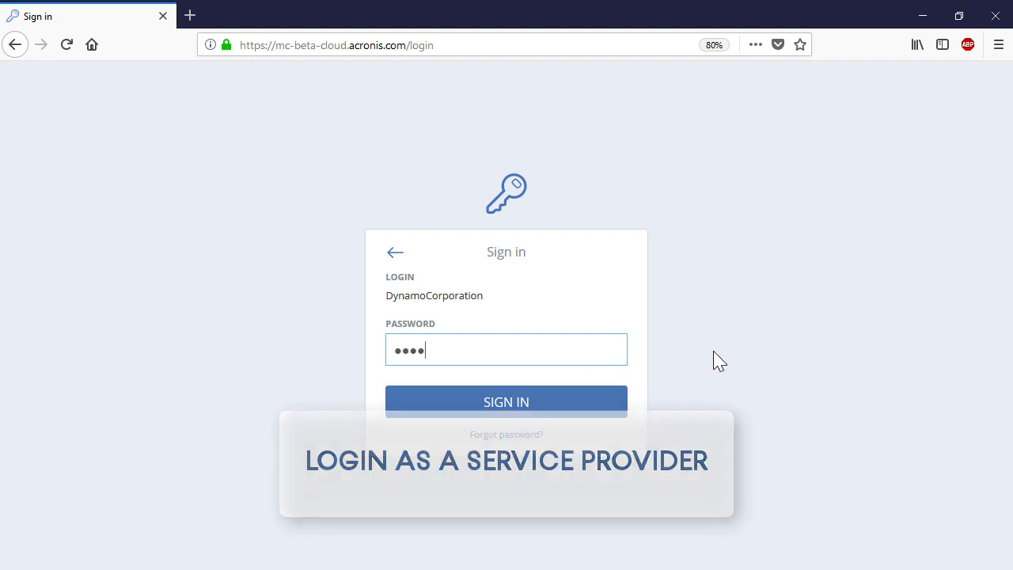
click(505, 401)
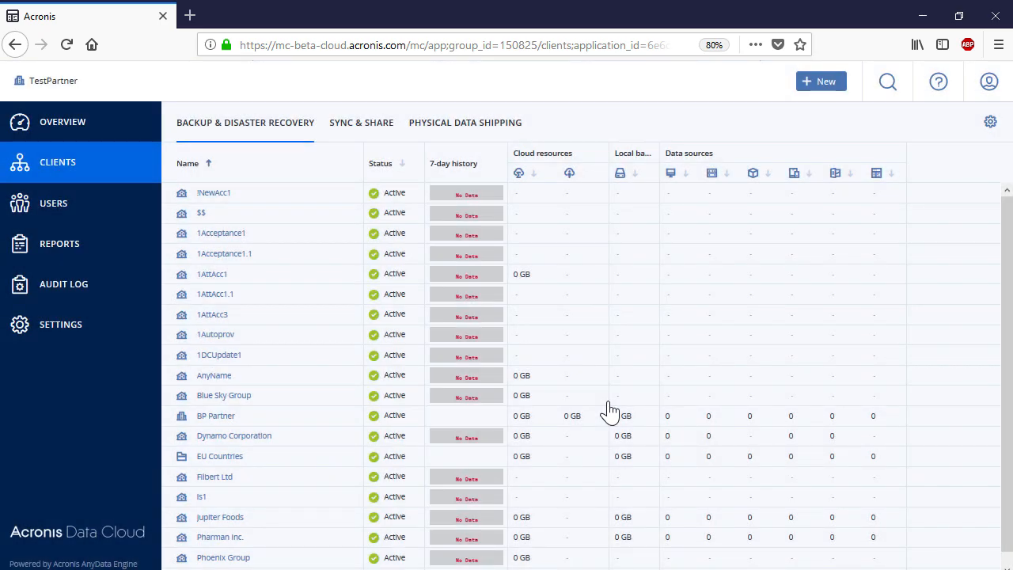
mouse_move(229, 480)
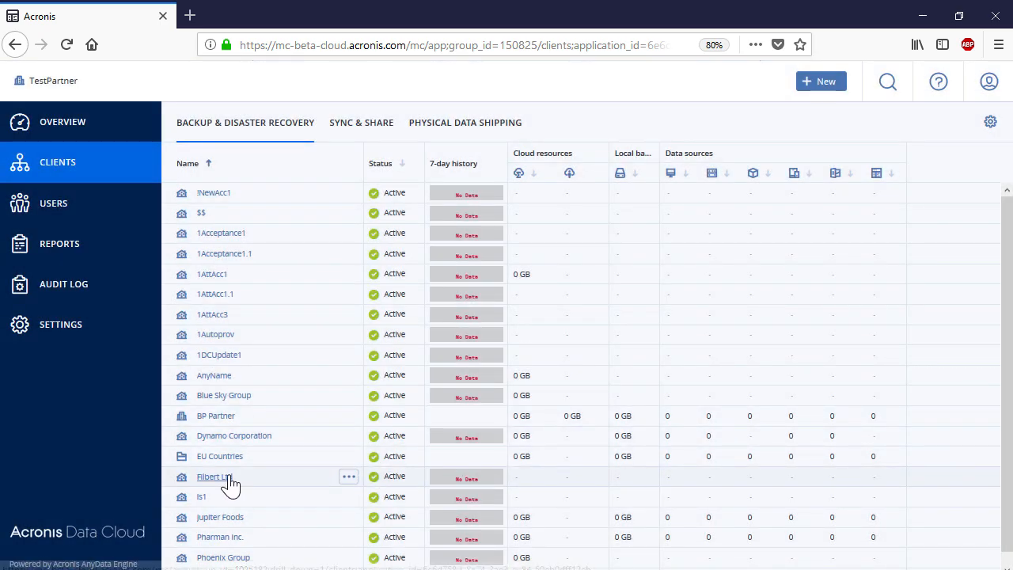
click(213, 475)
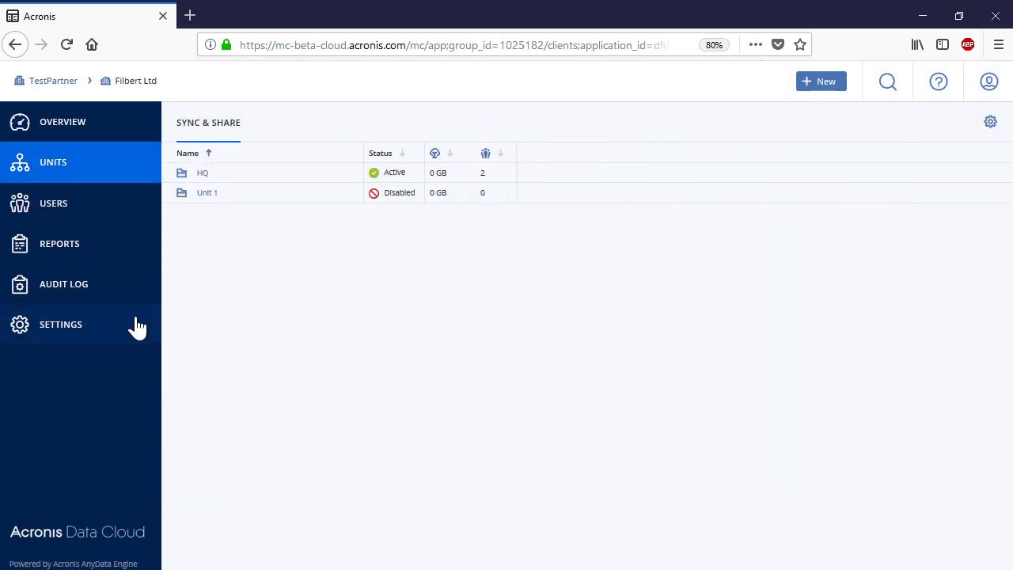
click(53, 203)
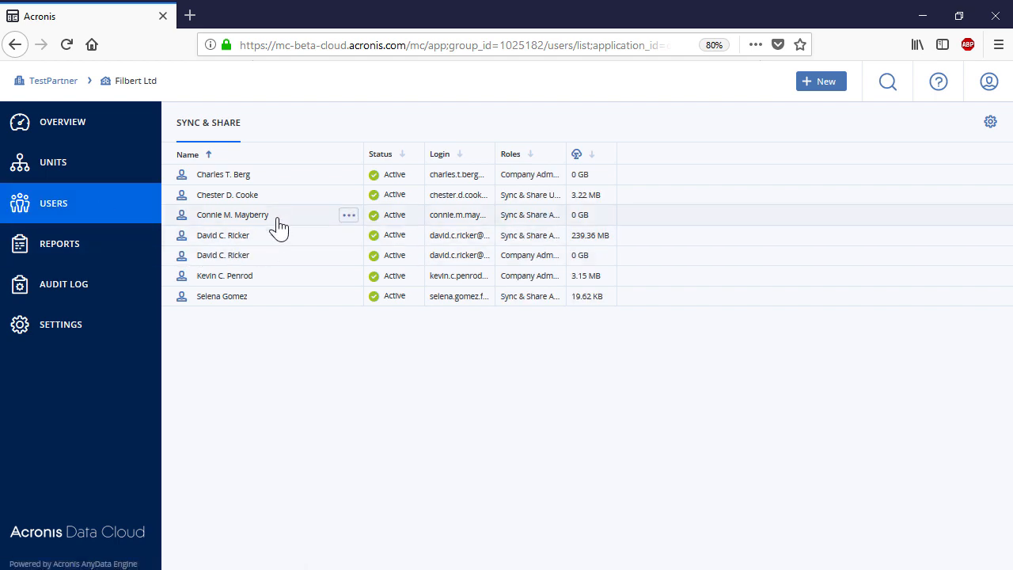
Tick Company Administrator in the customer user's Services and roles and save.
click(232, 214)
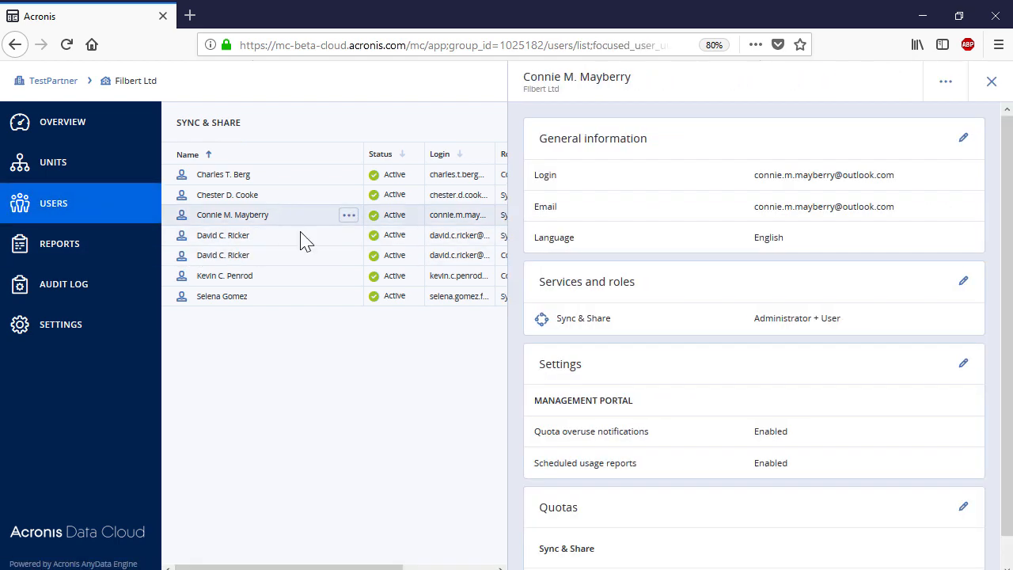
click(963, 281)
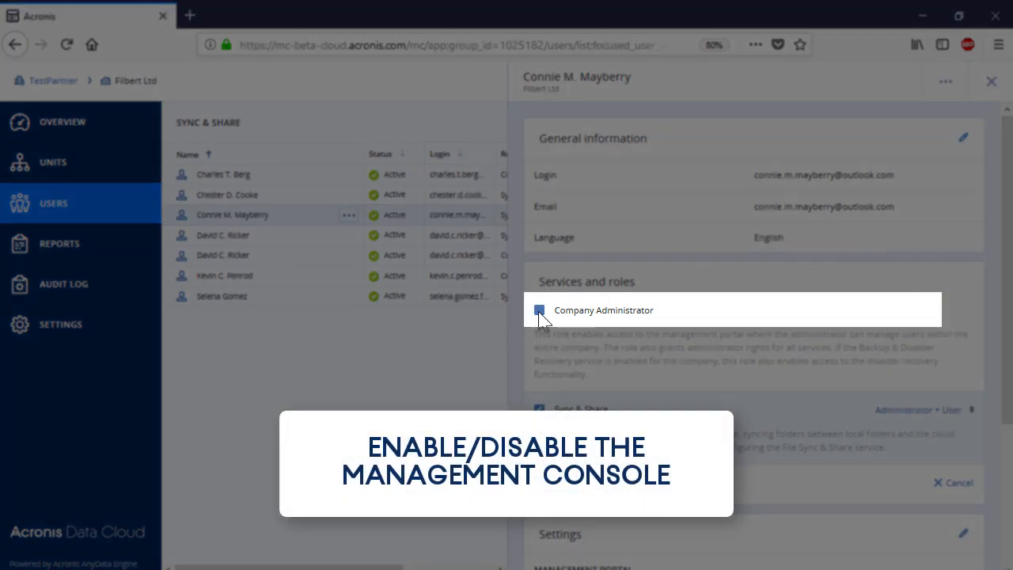
click(539, 309)
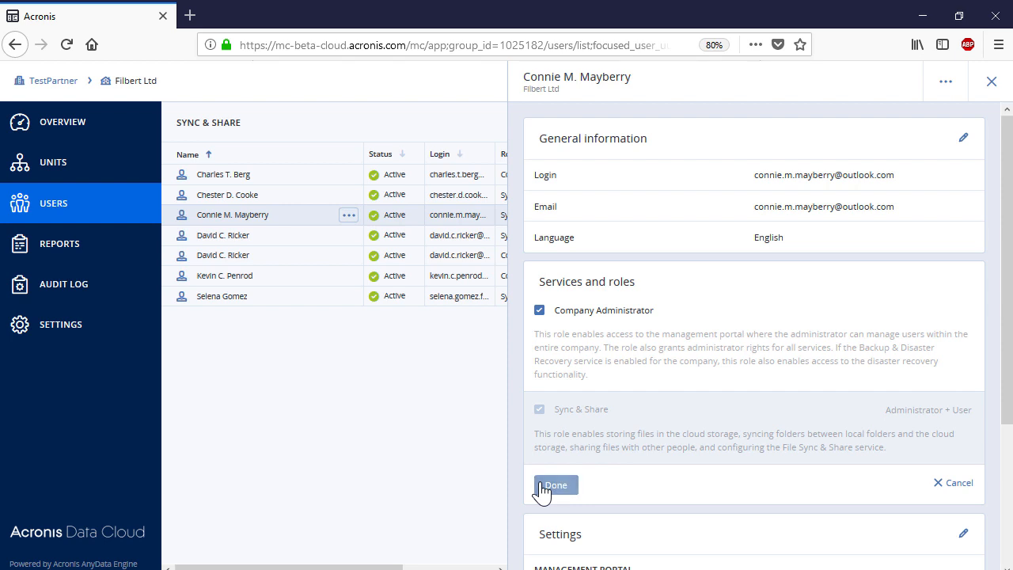
click(555, 484)
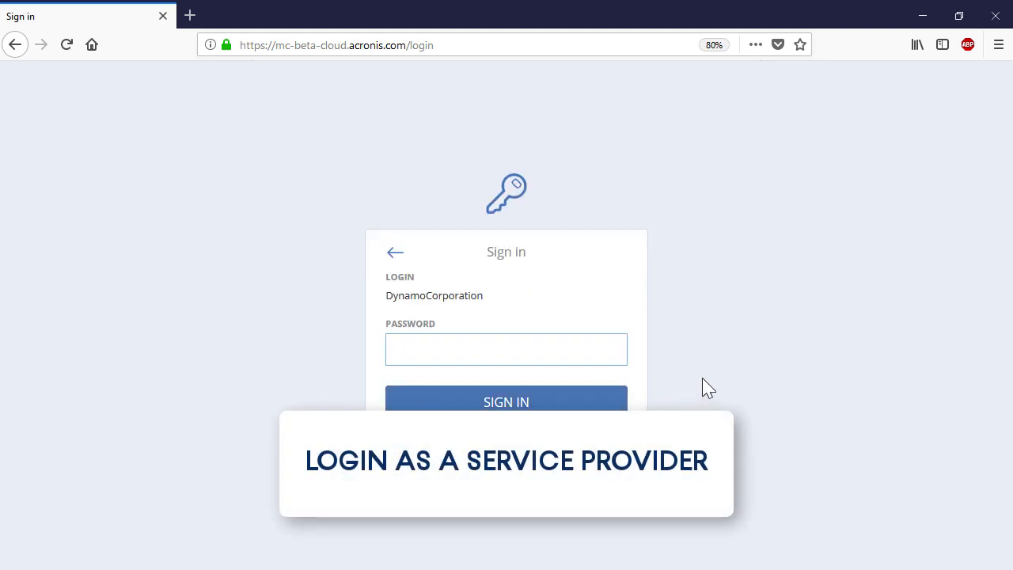
Sign in as provider and check the Filbert Ltd user's Services and roles for Company Administrator.
text(•)
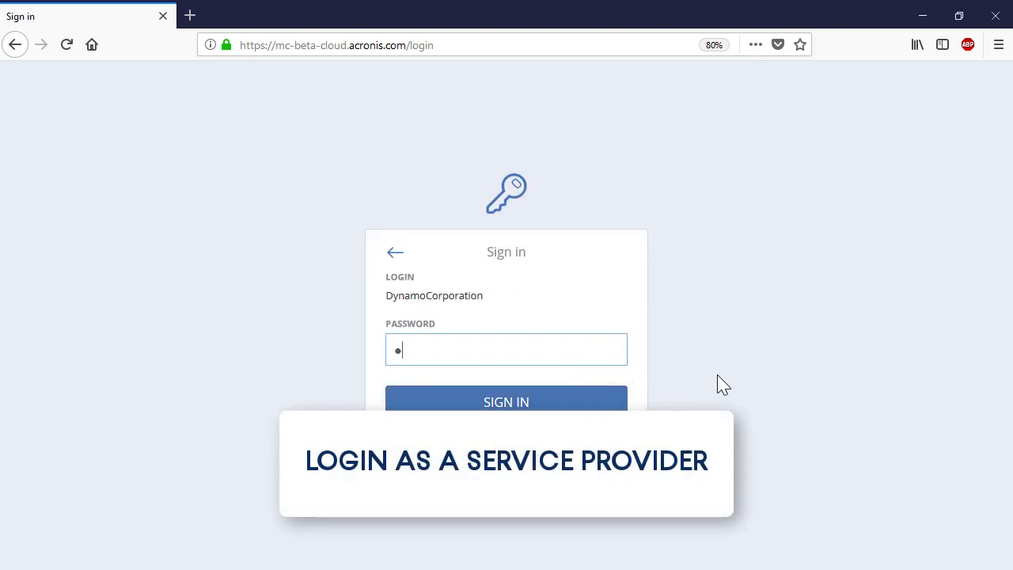
click(506, 401)
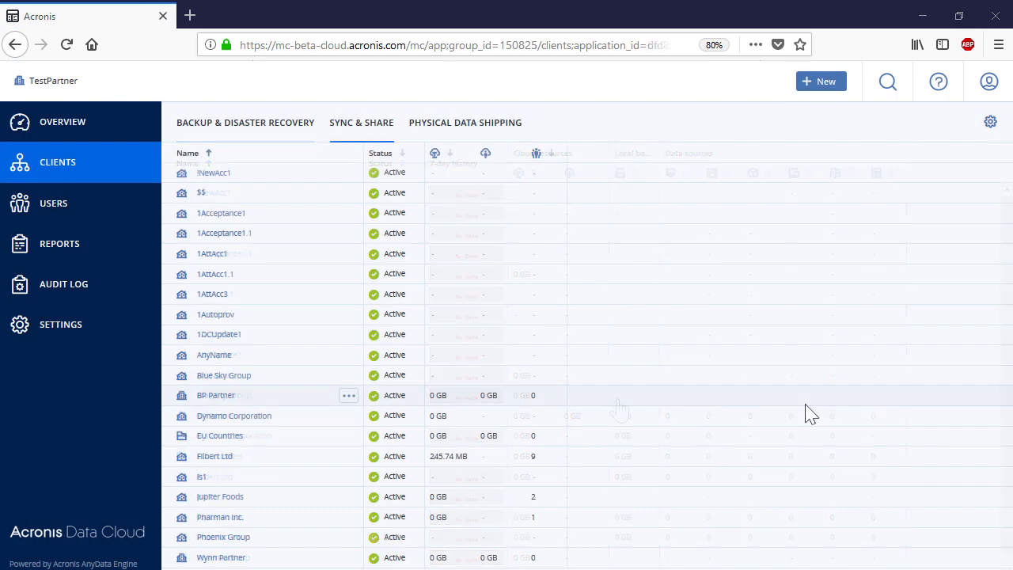
click(214, 455)
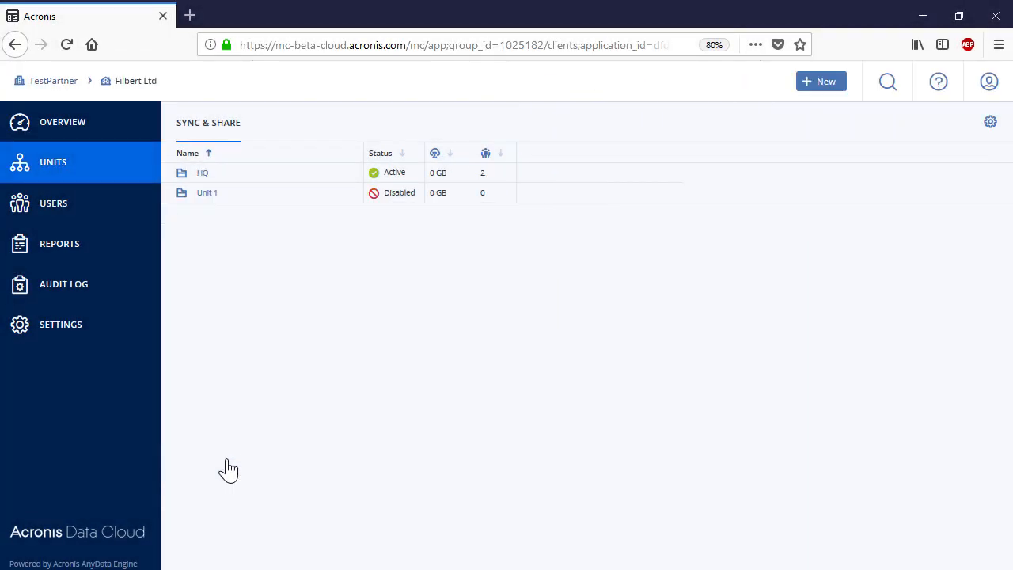
click(53, 202)
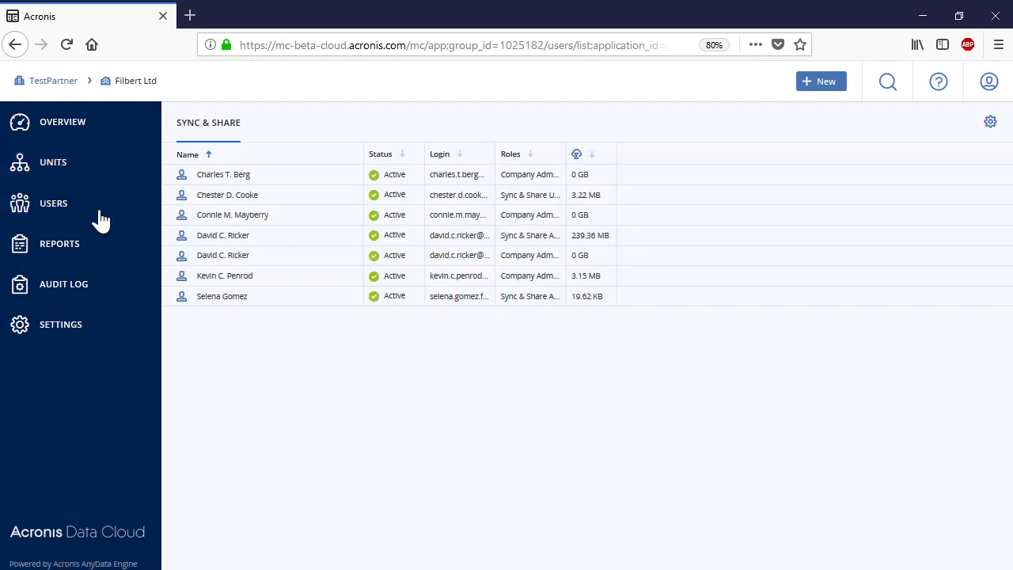
click(232, 215)
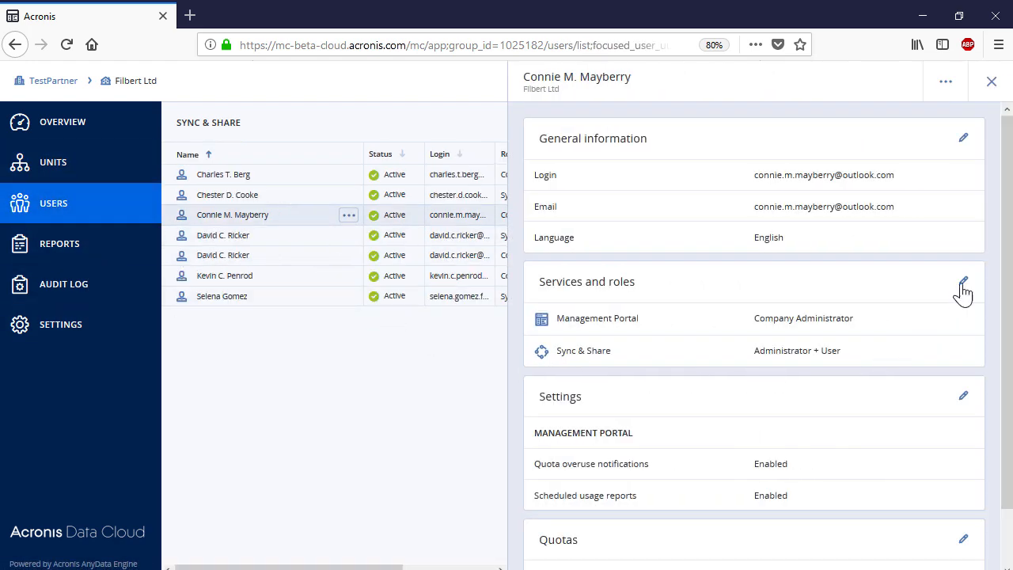
click(963, 281)
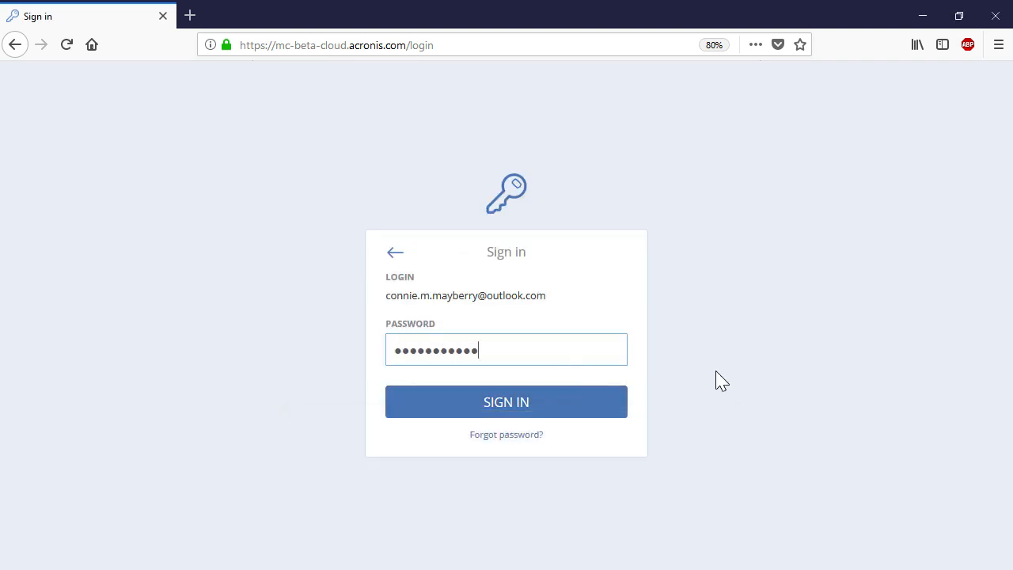
Sign in as the customer, enter Management Portal, and configure Sync & Share in Files Cloud.
click(506, 401)
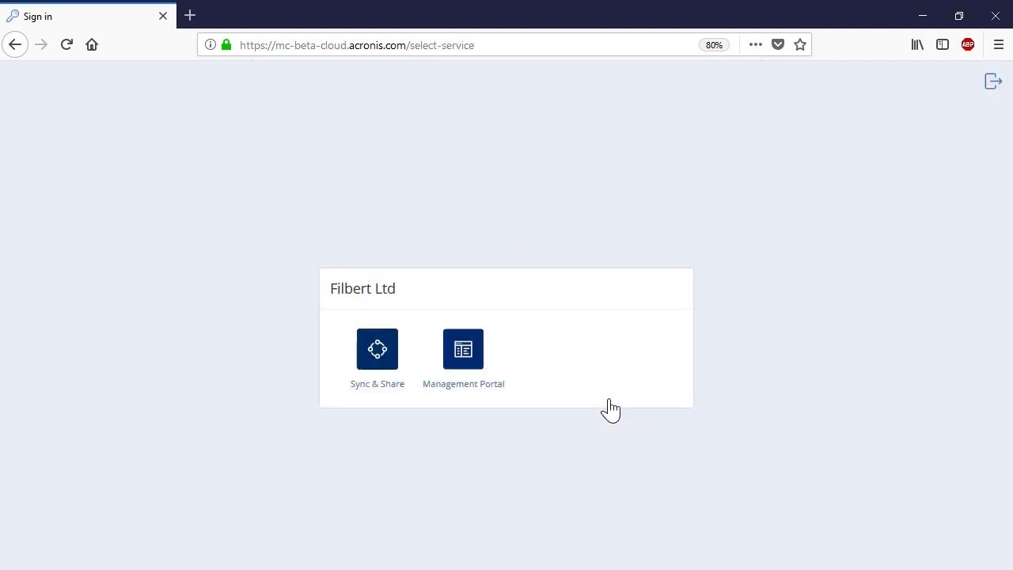
mouse_move(743, 401)
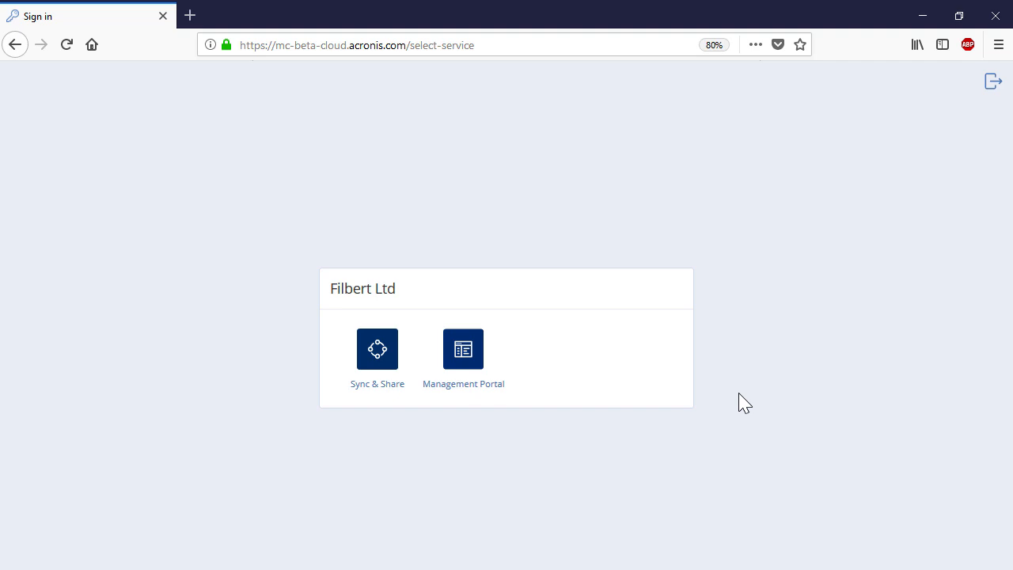
click(376, 349)
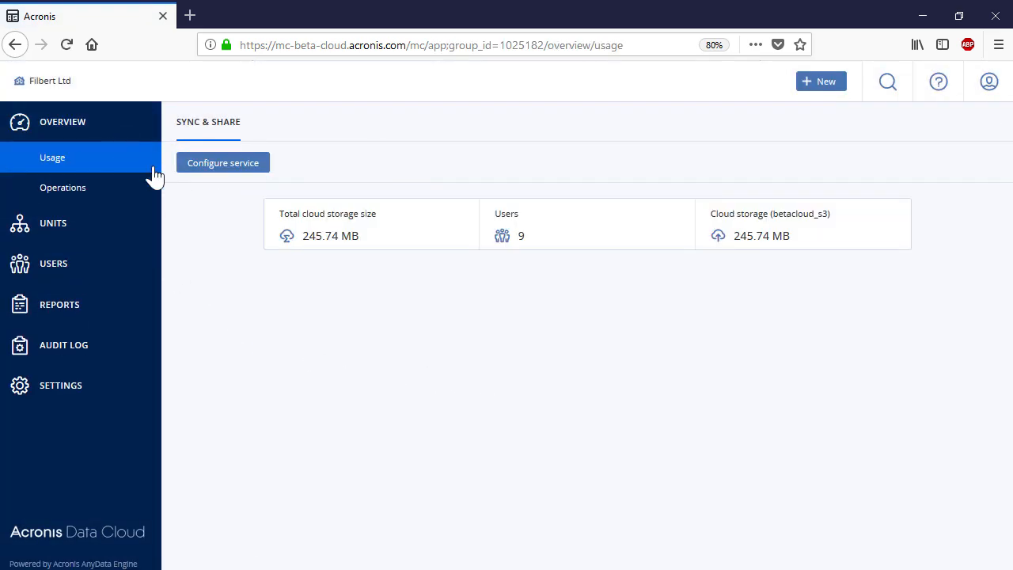
click(223, 162)
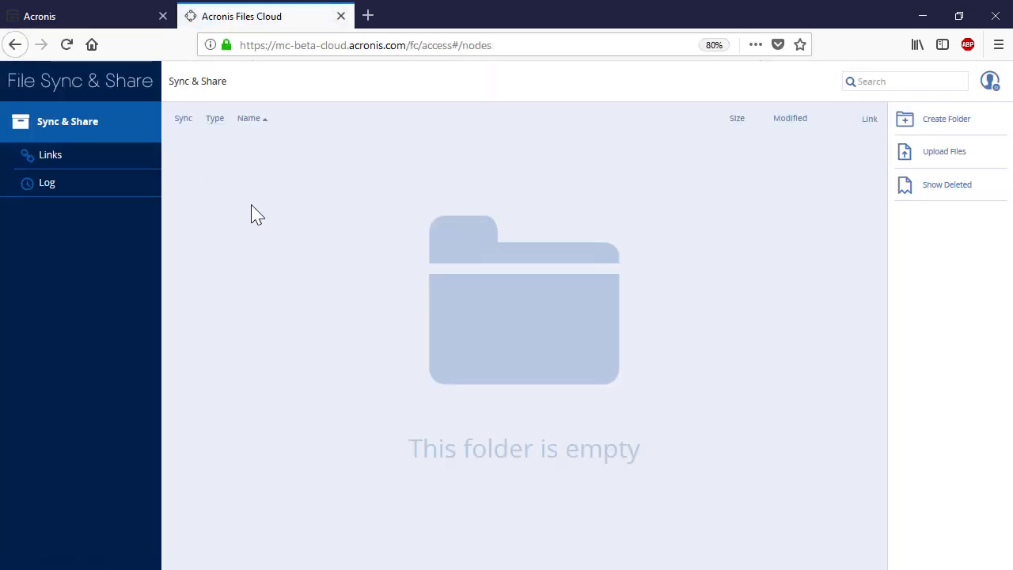
click(990, 80)
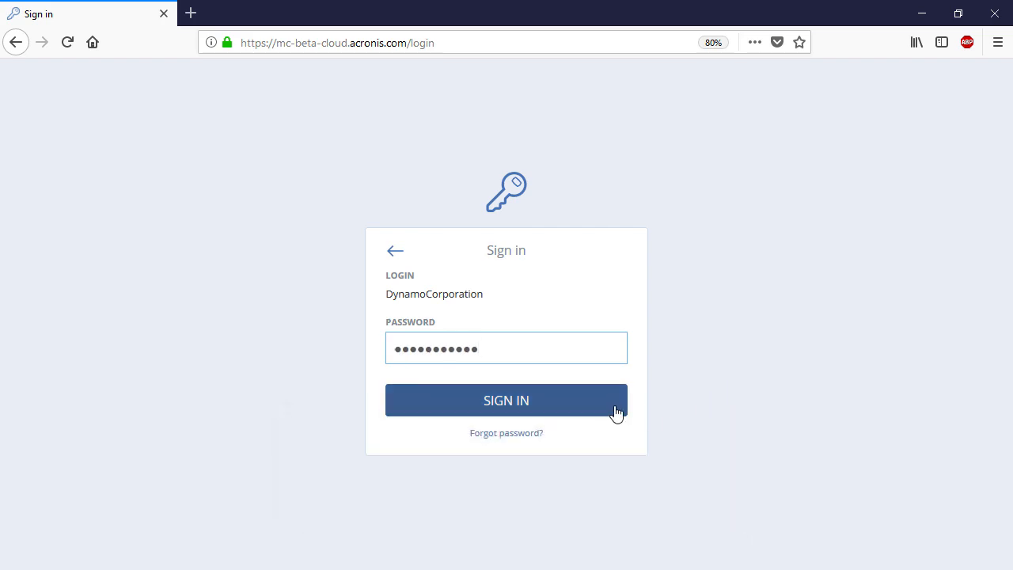
Sign in as the service provider and show Filbert Ltd's users.
click(506, 400)
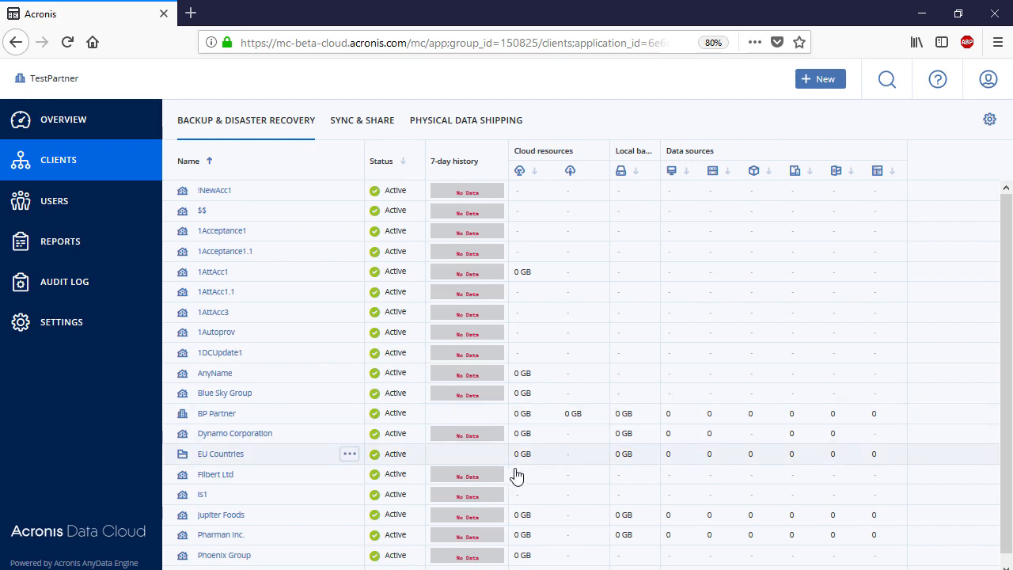
click(216, 474)
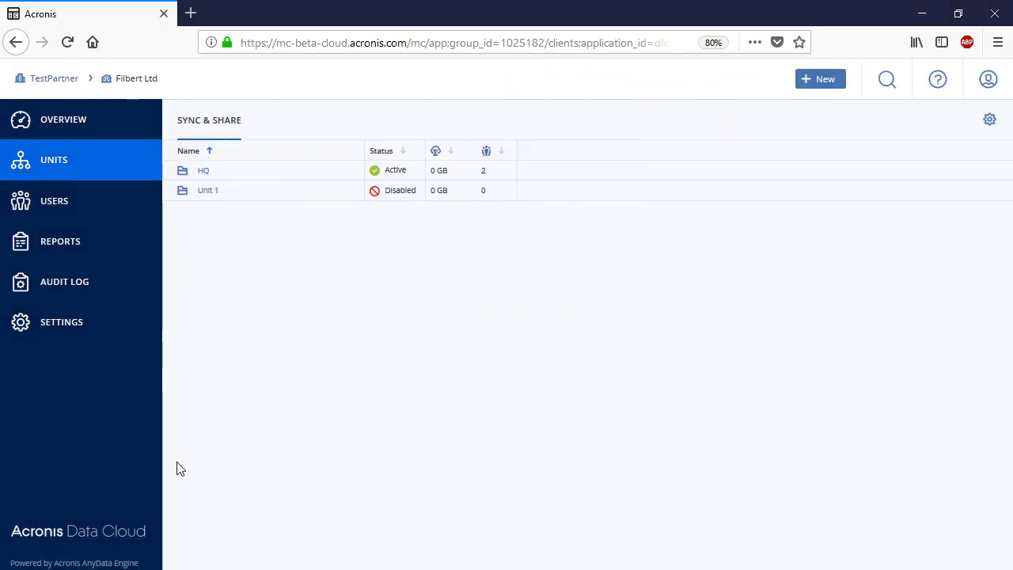
click(54, 200)
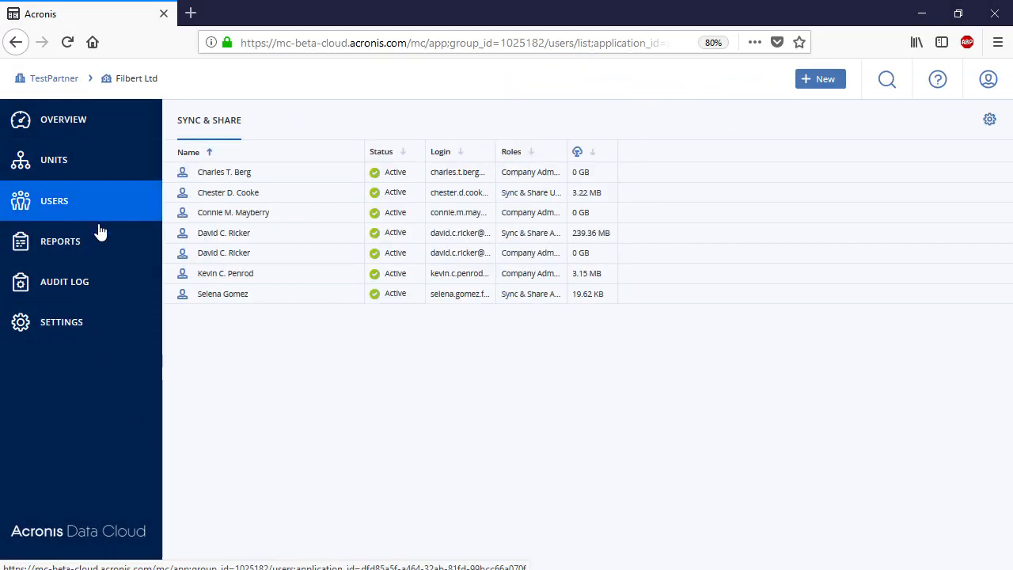
Uncheck Company Administrator in the customer user's Services and roles and save.
click(233, 212)
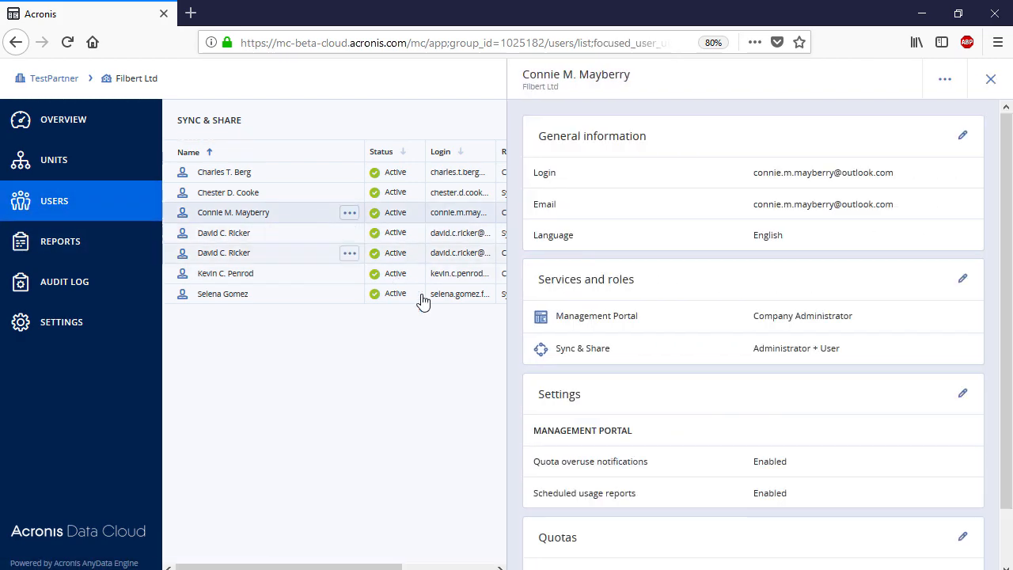
click(962, 278)
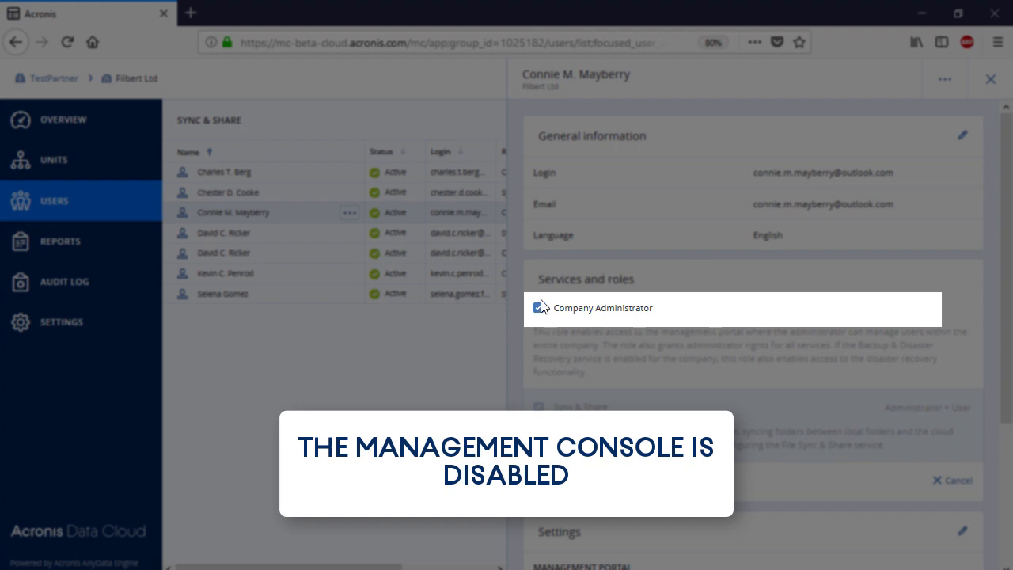
click(538, 307)
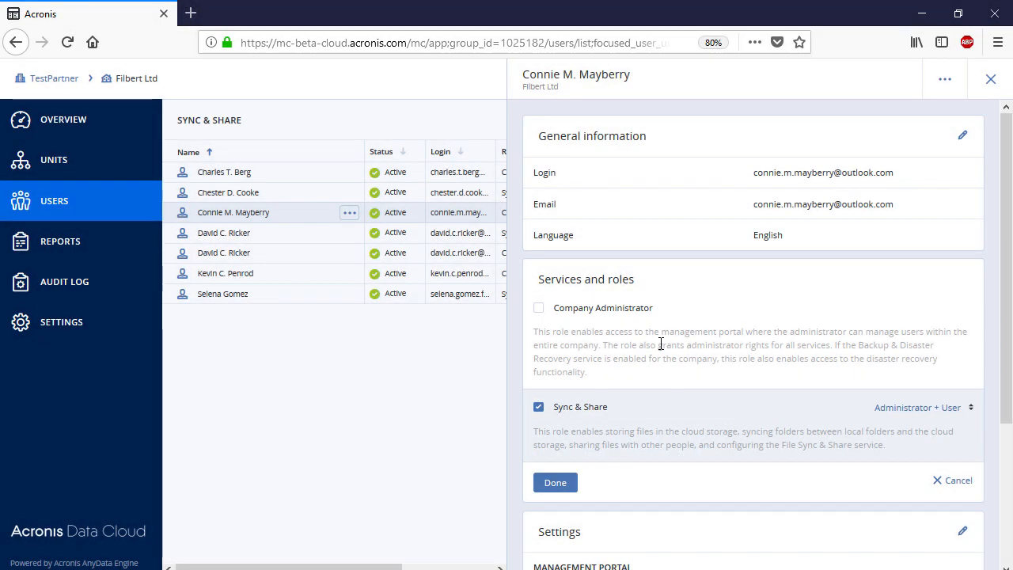
click(555, 482)
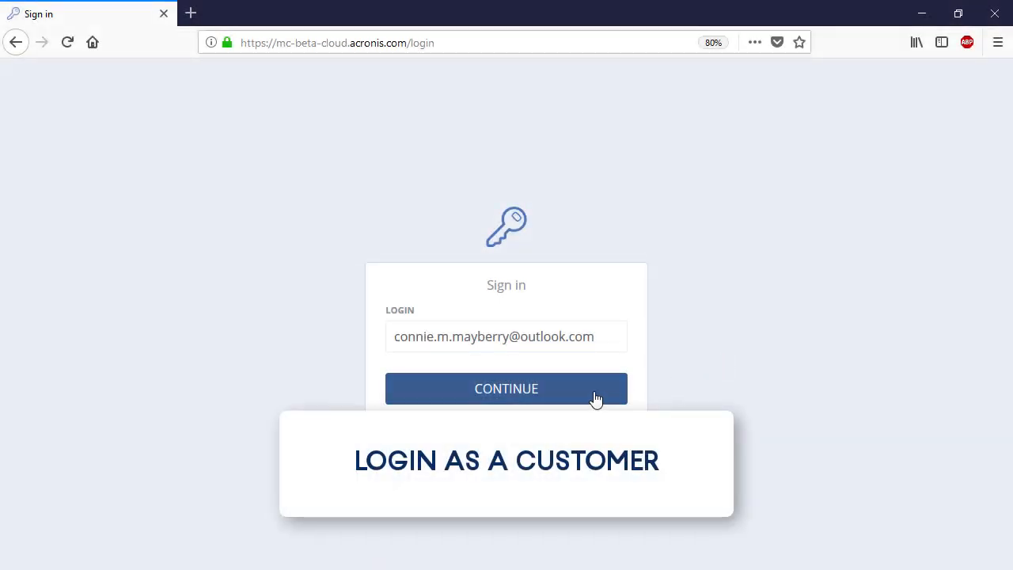
Sign in as the customer user and try the Administration Console from the account menu.
click(505, 387)
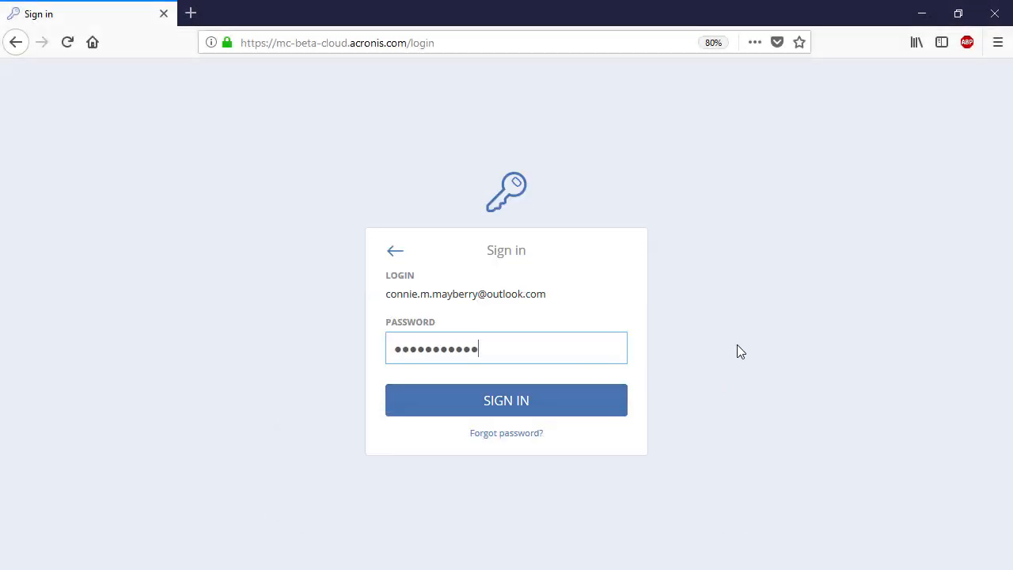
click(505, 400)
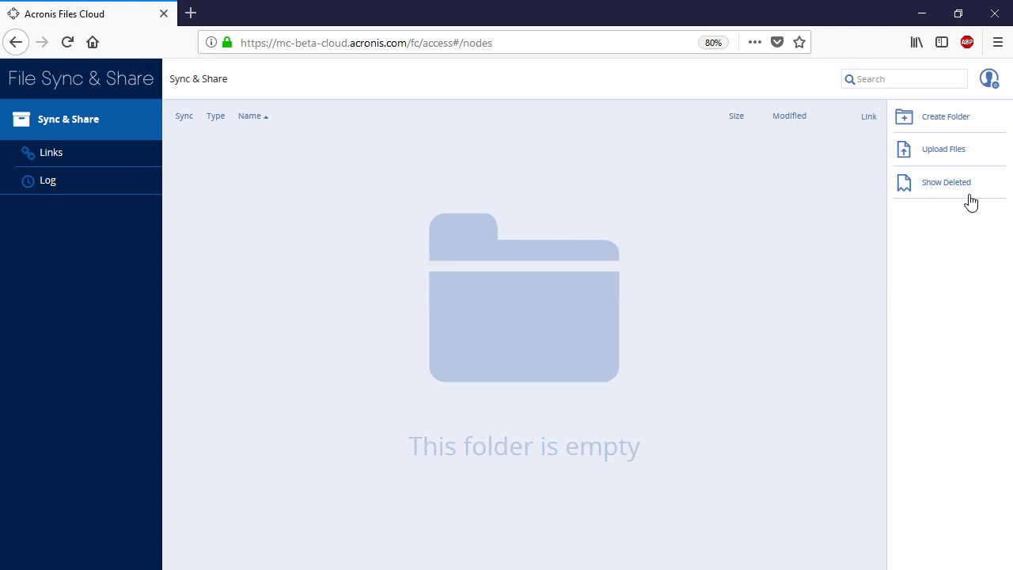
click(989, 78)
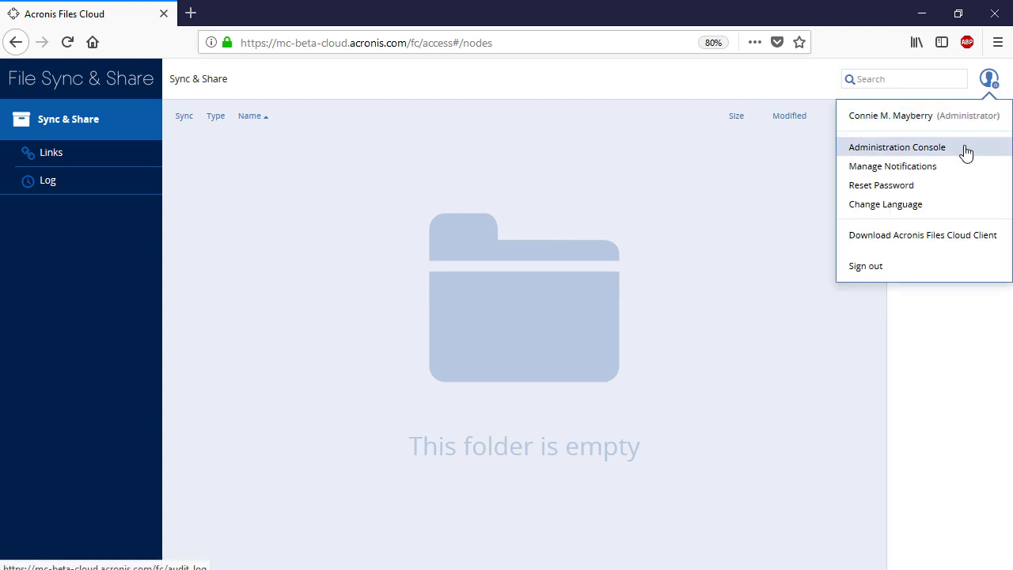
click(896, 147)
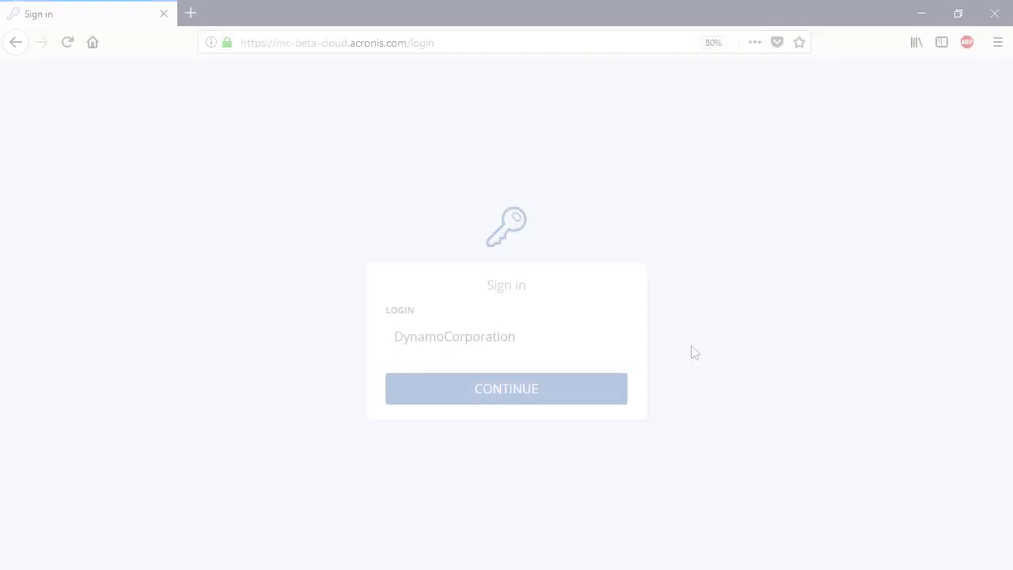
click(506, 388)
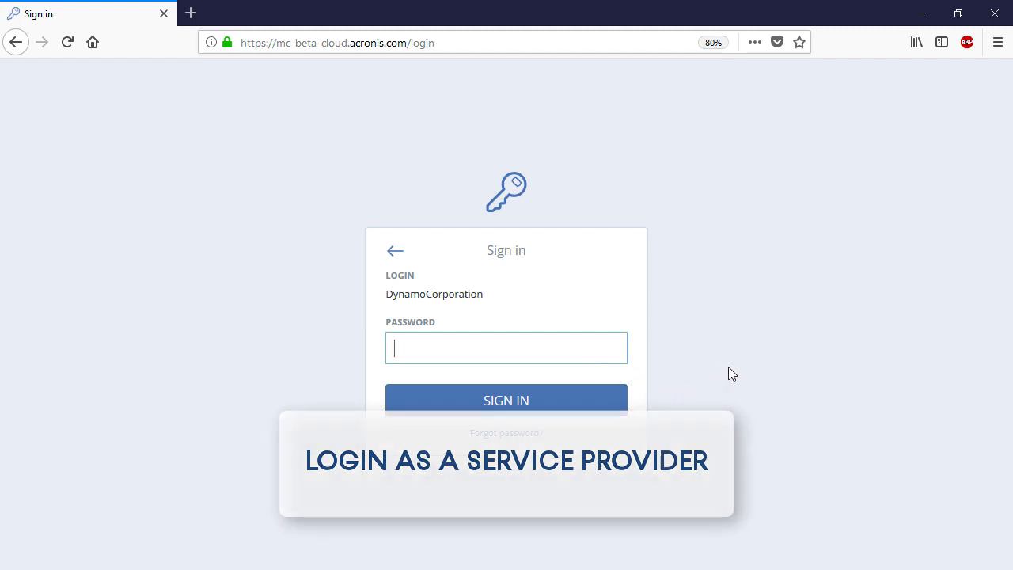
As provider, switch on Backup & Disaster Recovery for Filbert Ltd and reopen the client.
click(506, 399)
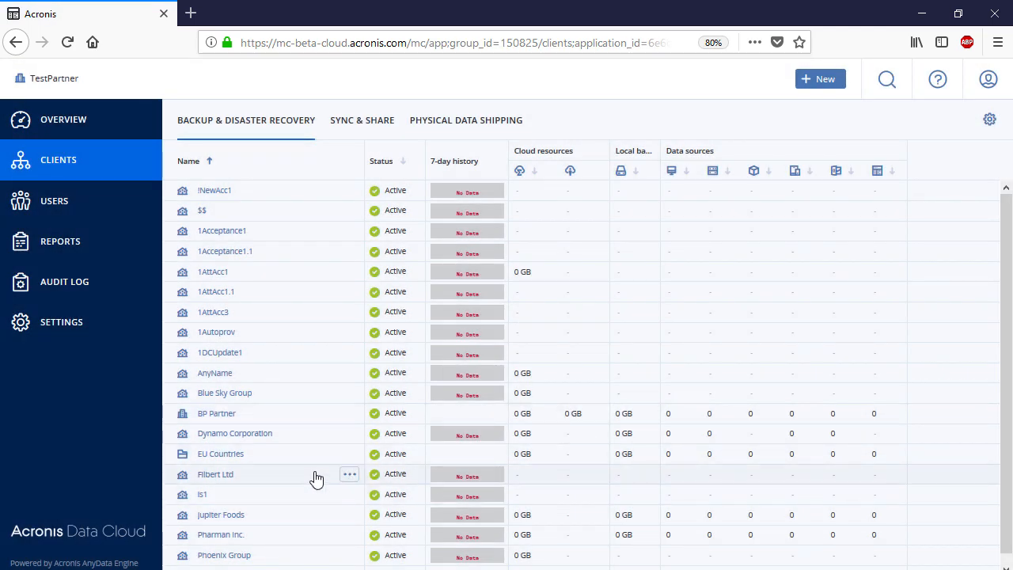
click(215, 473)
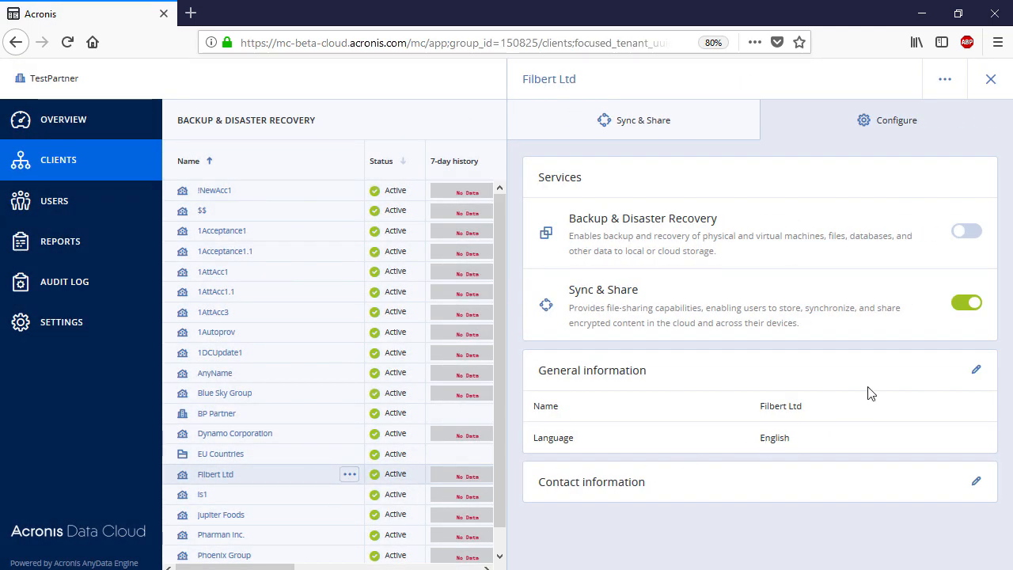
click(966, 231)
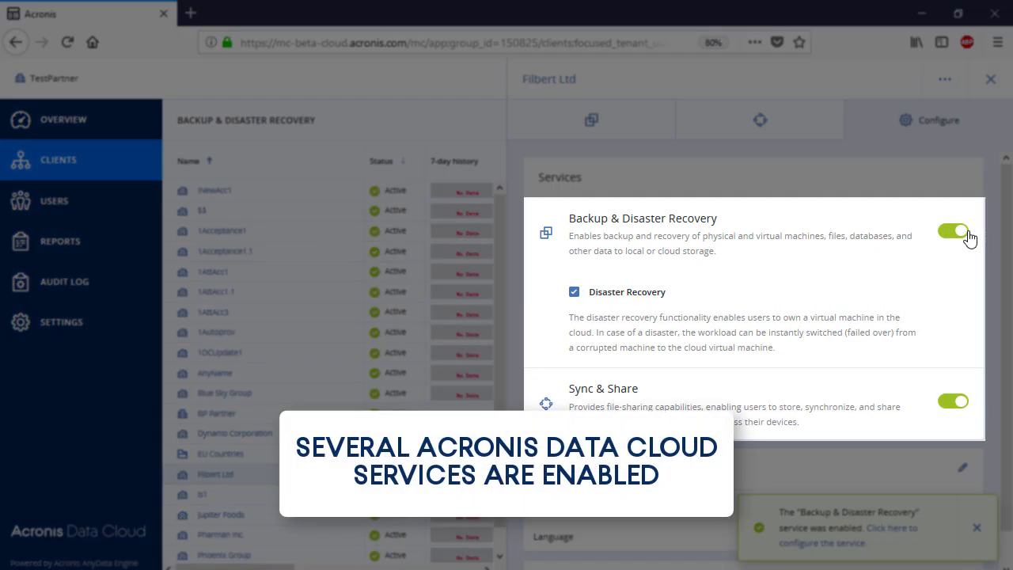
mouse_move(947, 289)
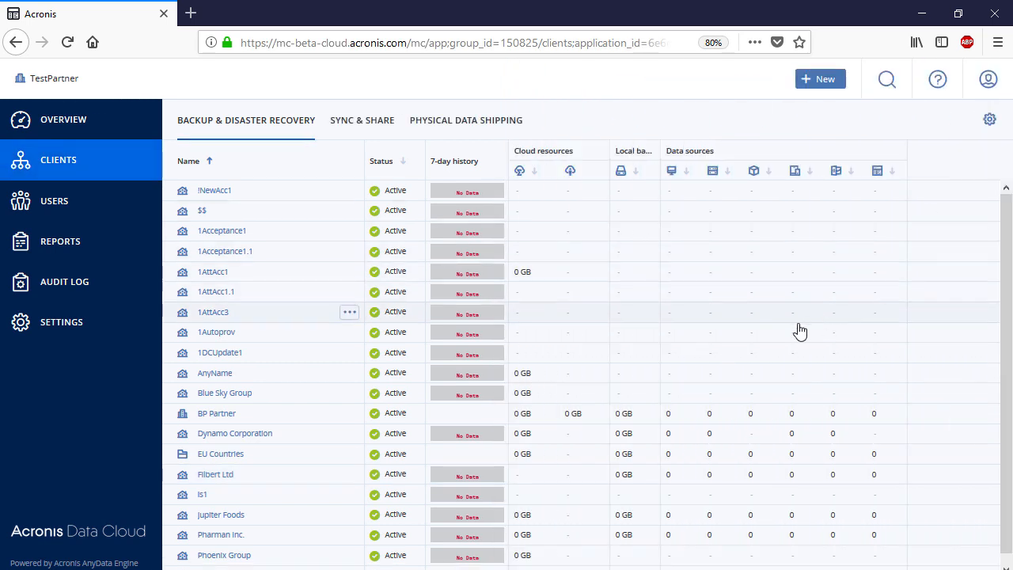
mouse_move(229, 459)
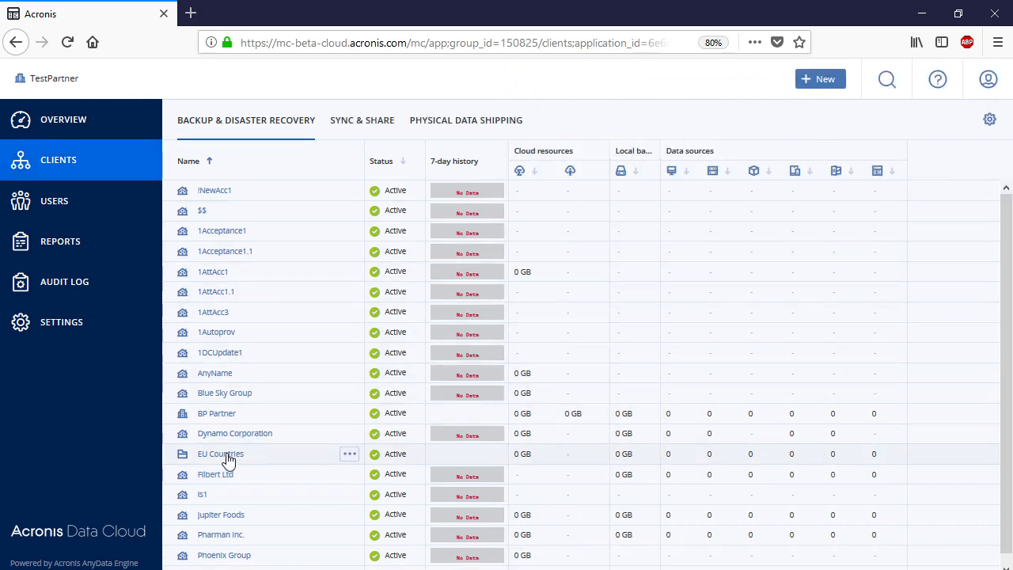
click(215, 474)
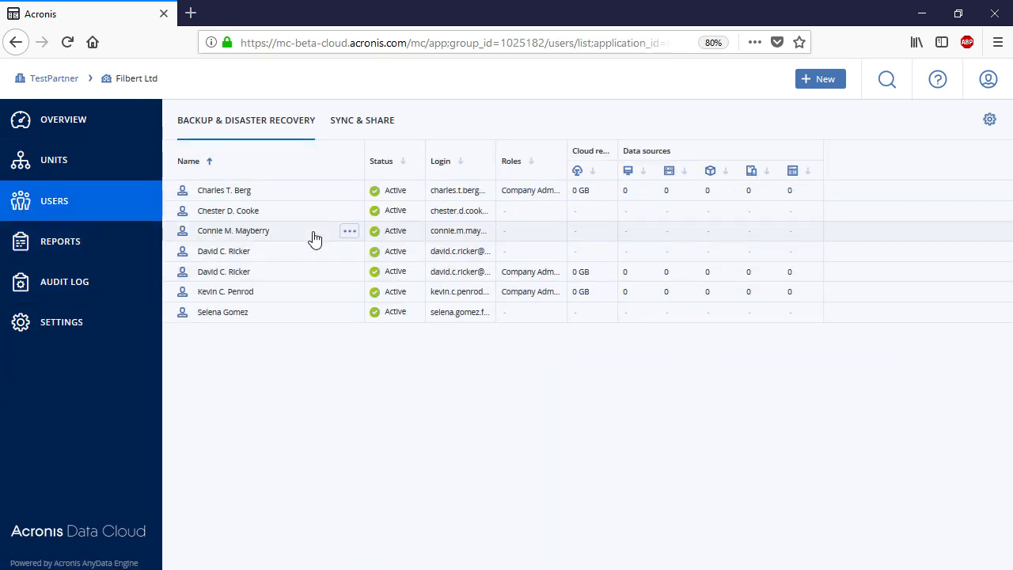
Check Company Administrator in the Filbert Ltd user's Services and roles and save.
click(232, 230)
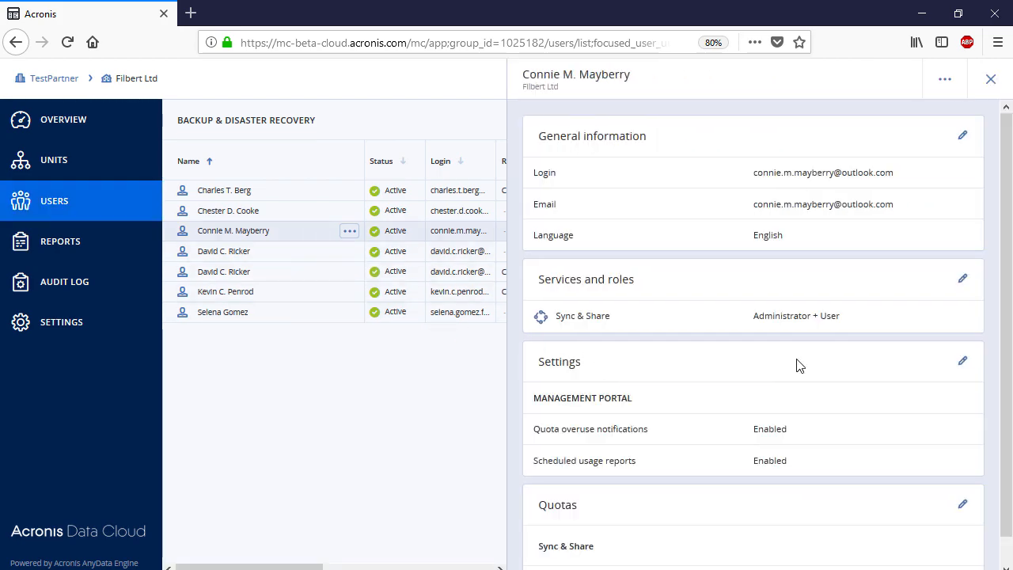
click(962, 279)
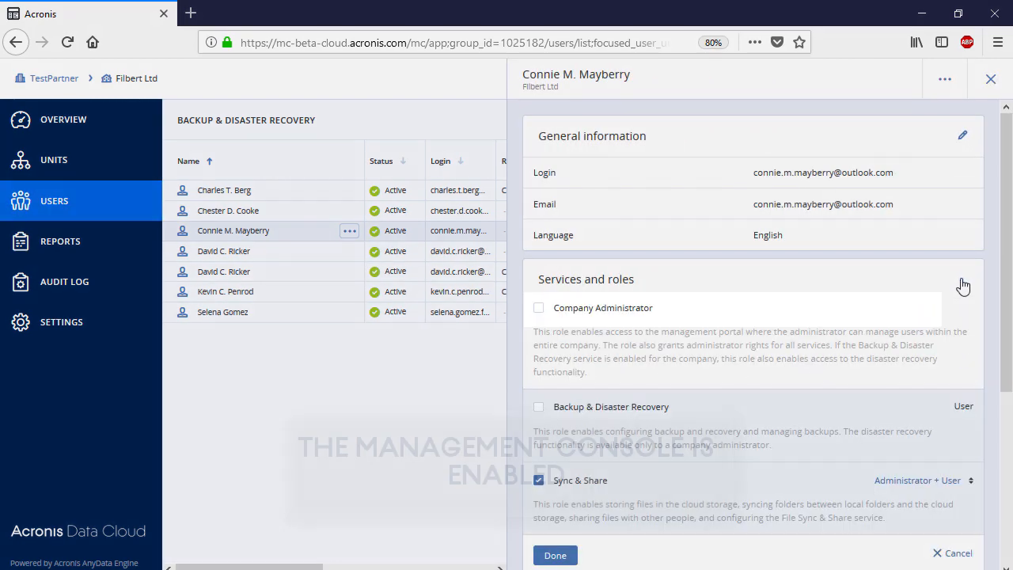
click(539, 307)
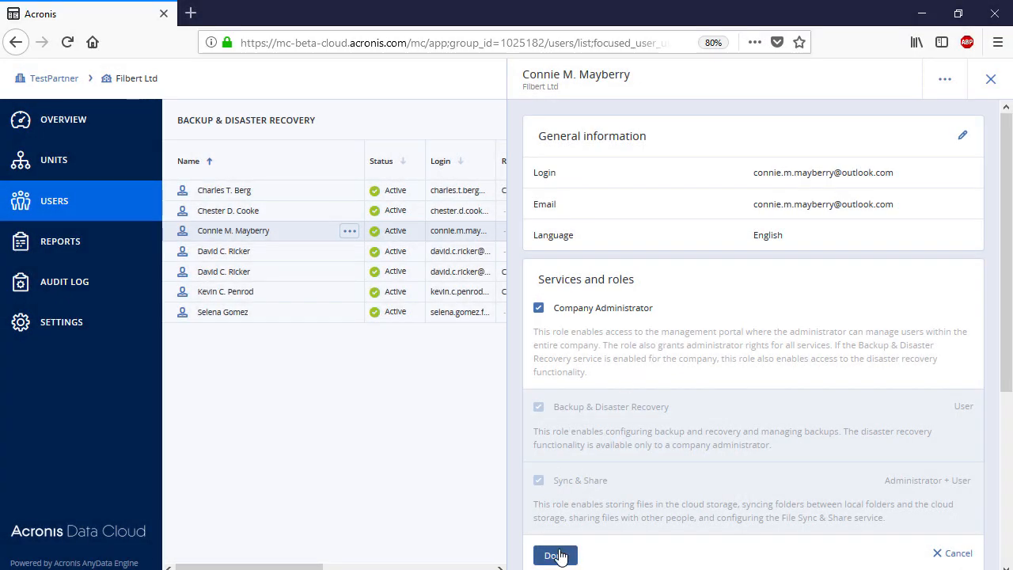
click(555, 554)
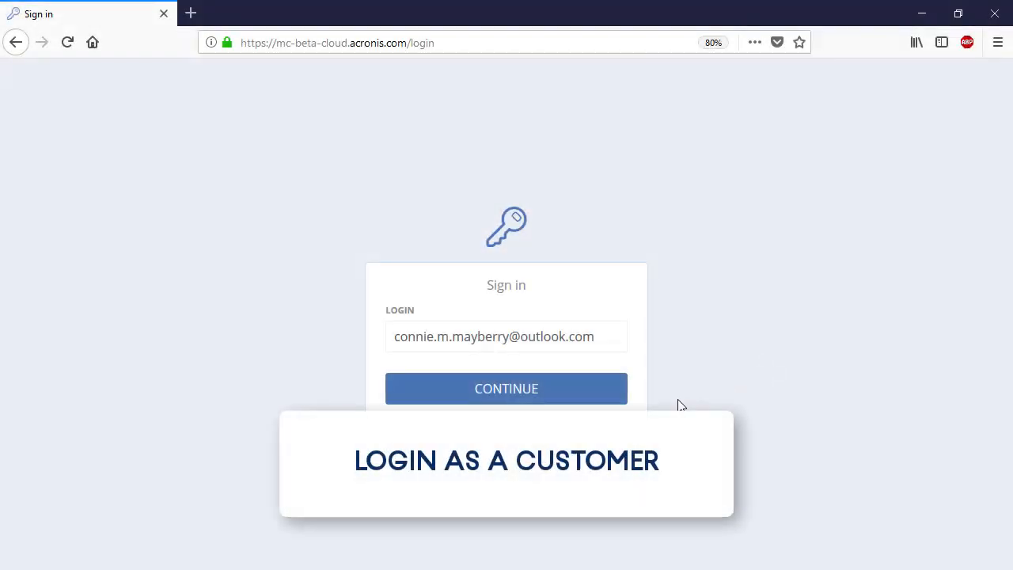
Sign in with the Filbert Ltd user's login and password and choose Management Portal.
click(506, 387)
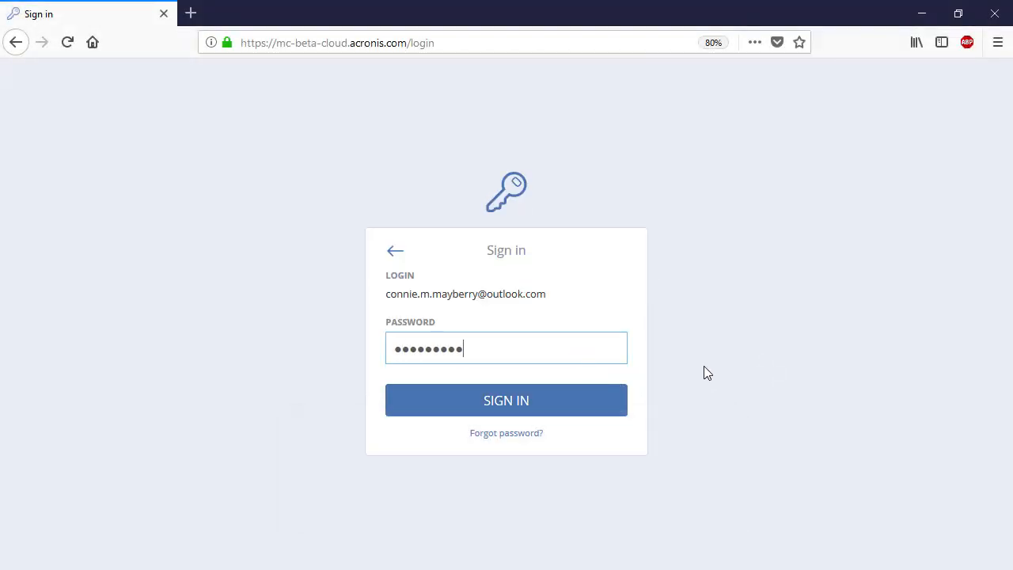
click(505, 399)
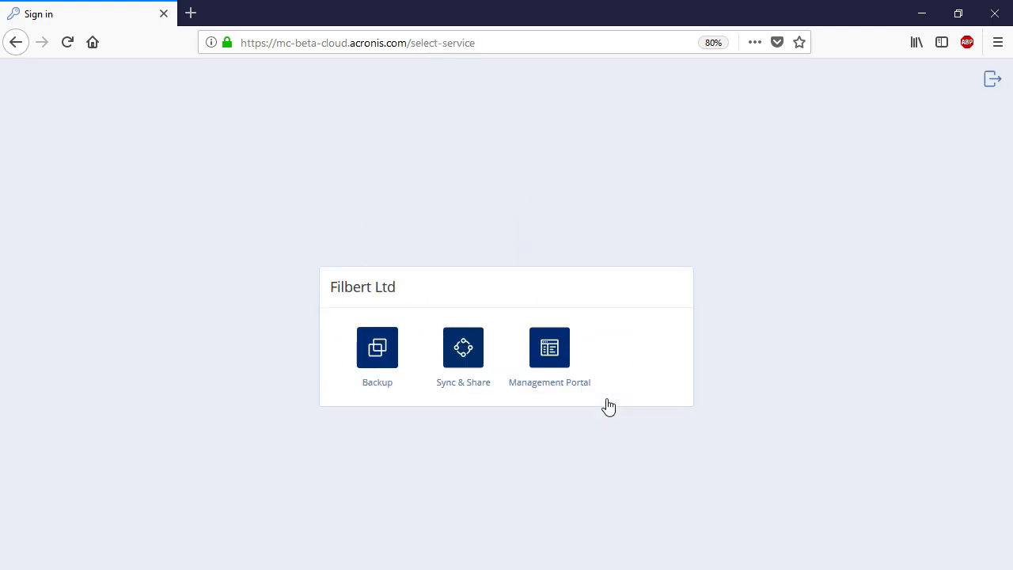
mouse_move(739, 406)
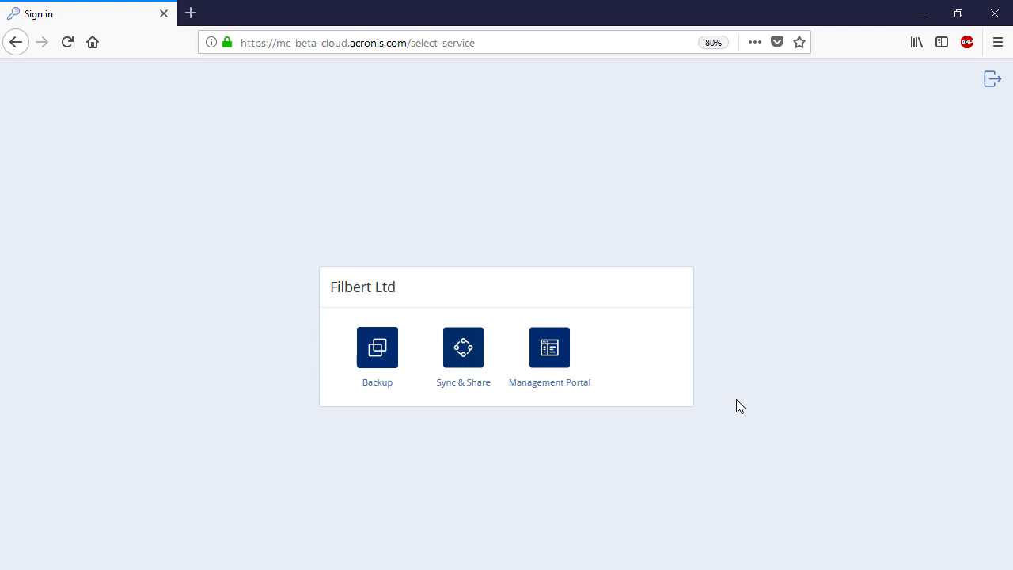
click(549, 346)
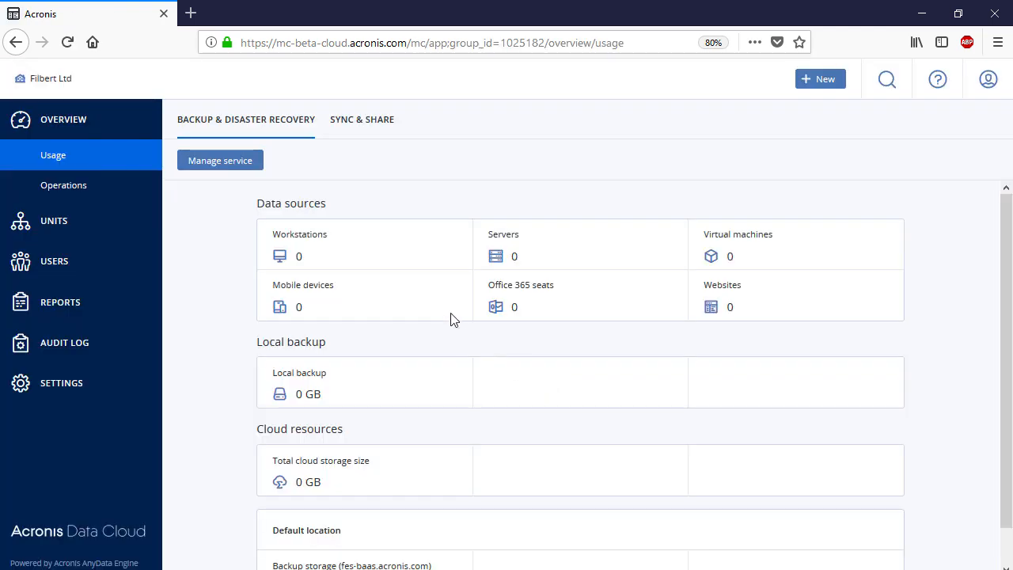
View the Sync & Share usage tab, then open the Sync & Share service configuration.
click(362, 119)
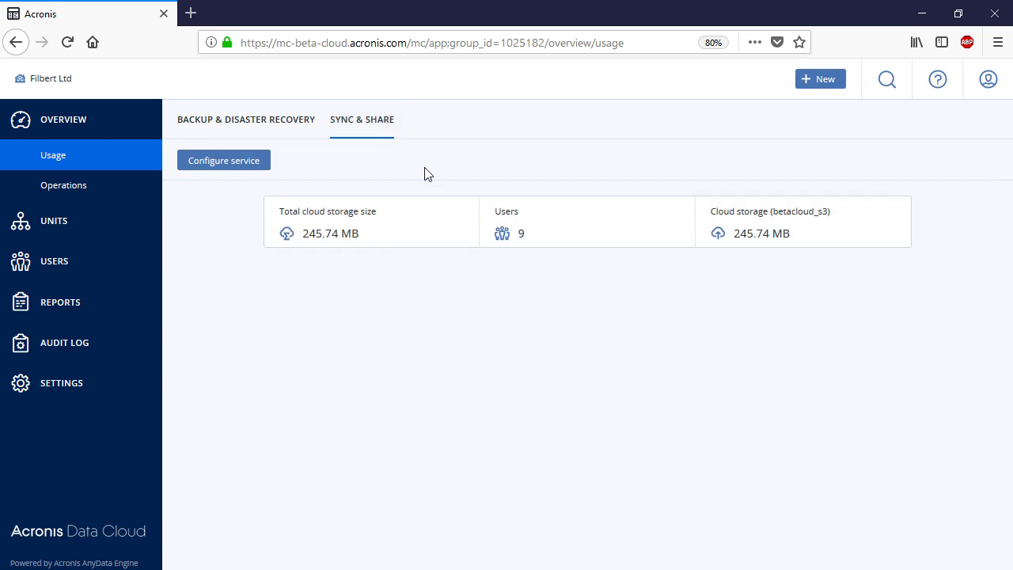
click(223, 159)
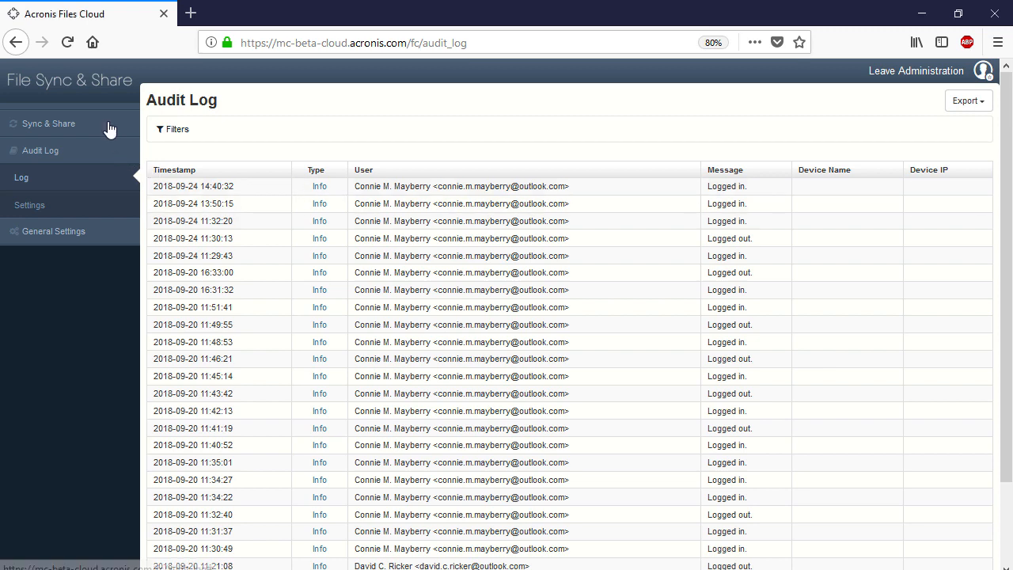
Expand Sync & Share and open General Restrictions, showing file size limits and blacklisted file types.
click(49, 122)
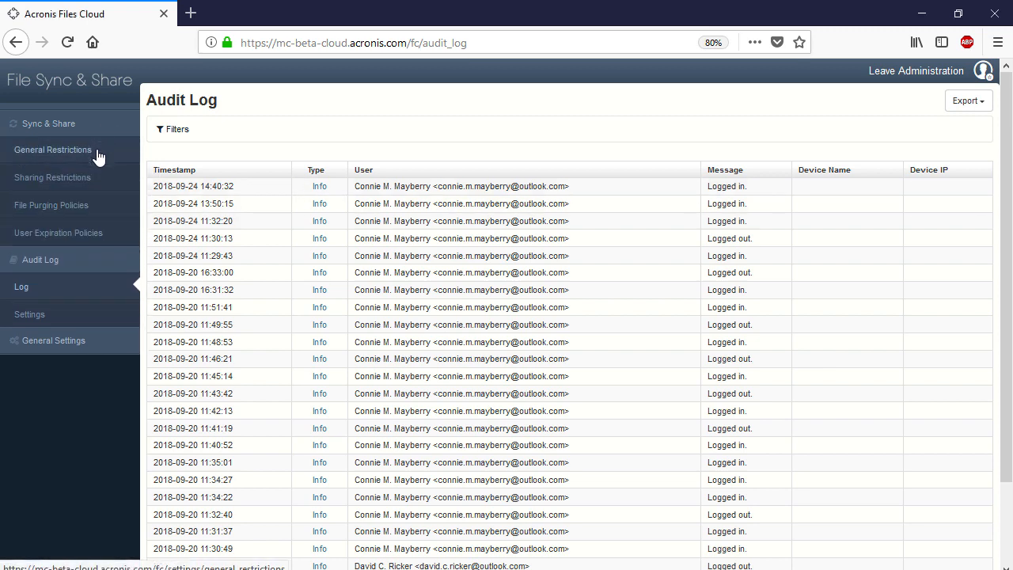
click(53, 149)
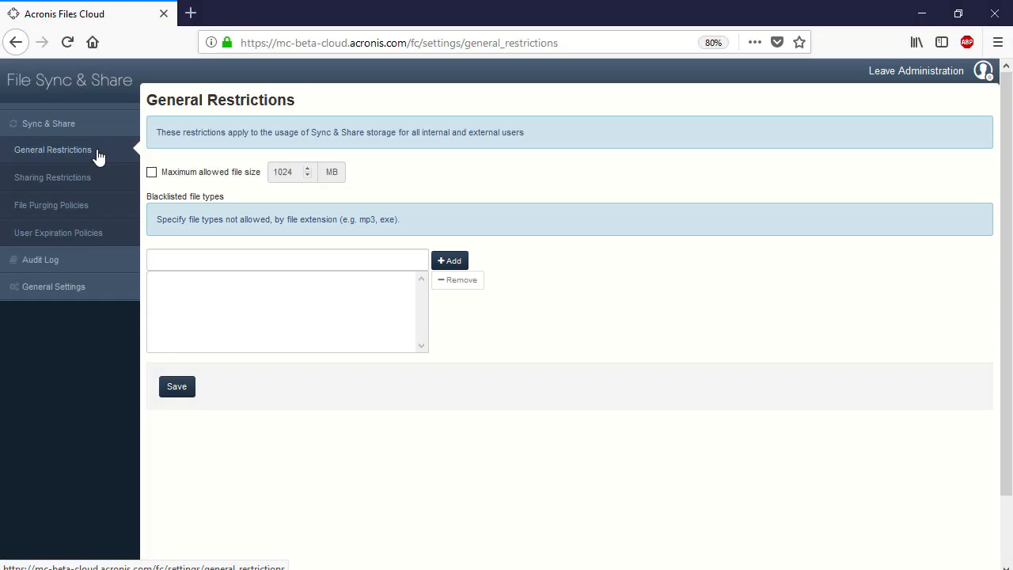
Open the Sharing Restrictions page under Sync & Share.
click(52, 177)
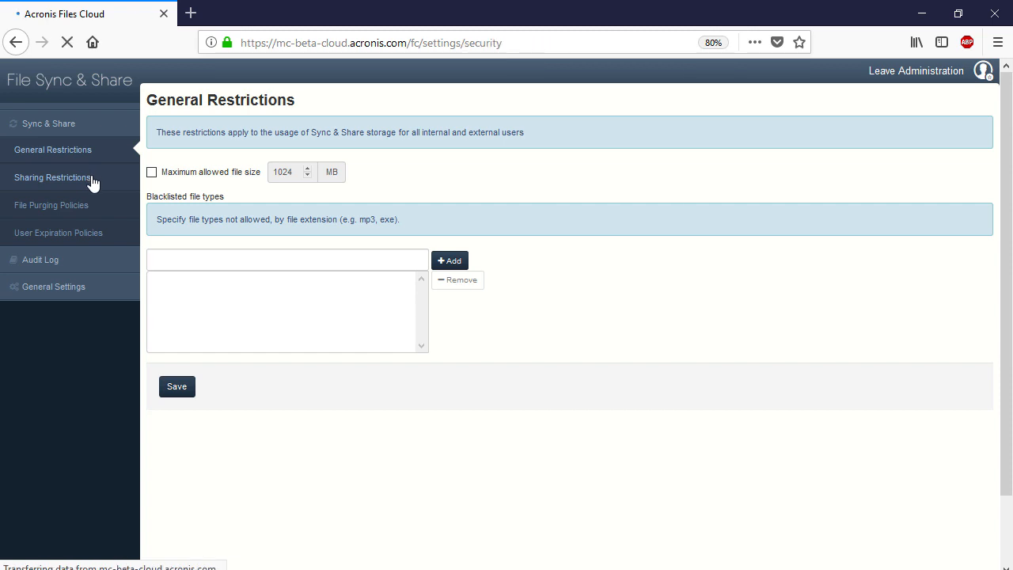
click(53, 177)
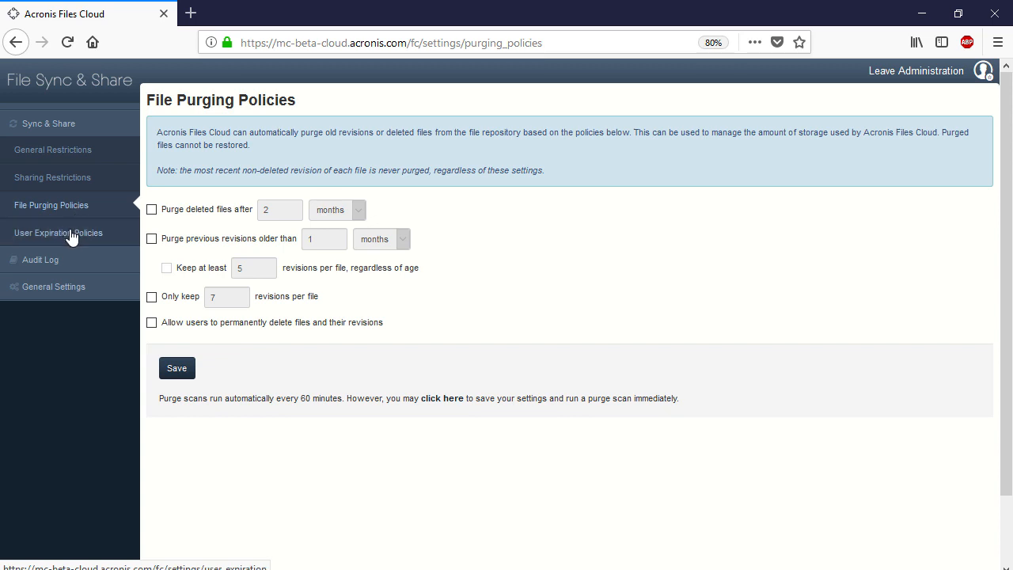
Open the User Expiration Policies page under Sync & Share.
click(58, 232)
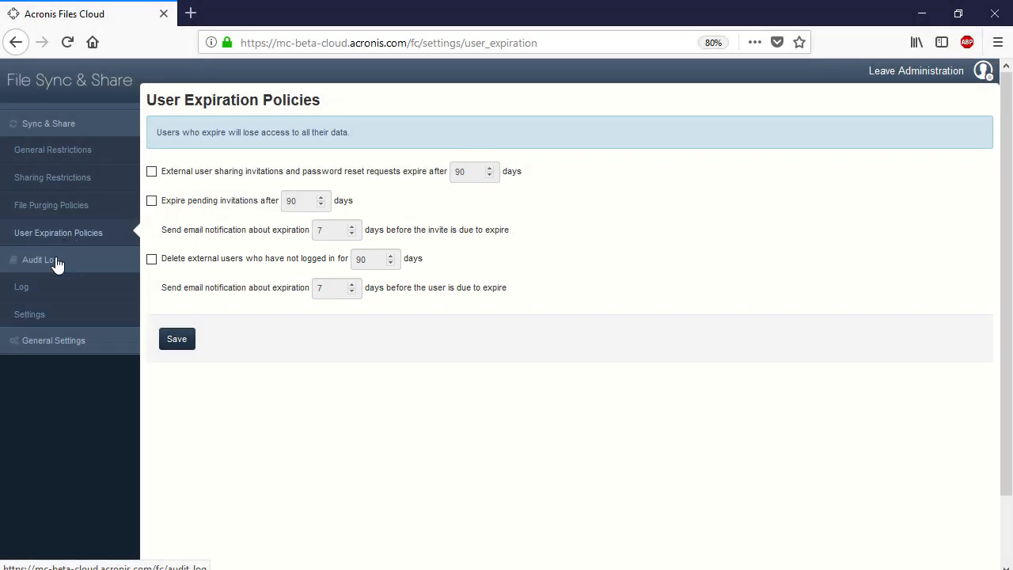
View the Audit Log's sign-in/sign-out entries, then check its Filters and Export options.
click(39, 260)
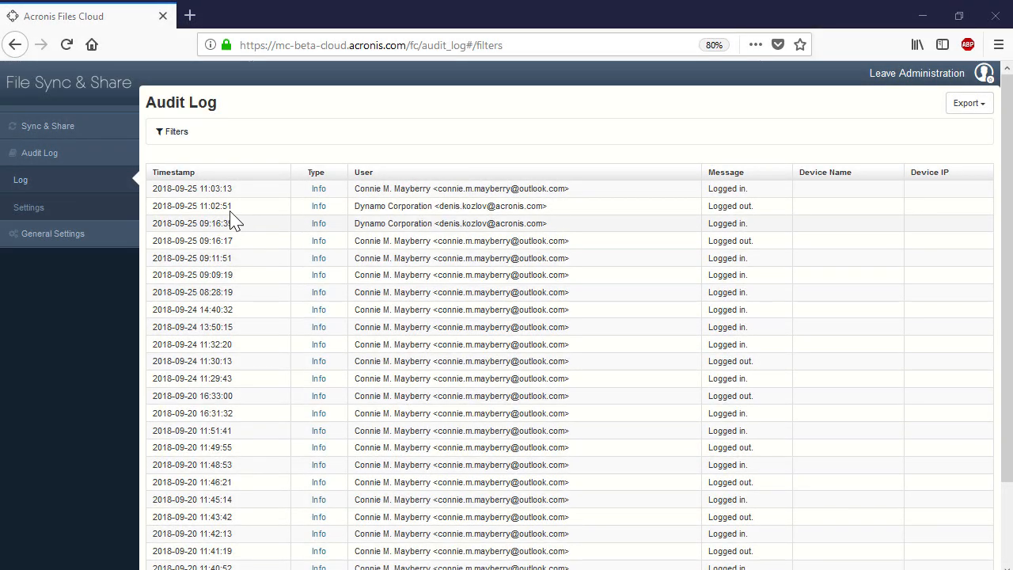
click(172, 131)
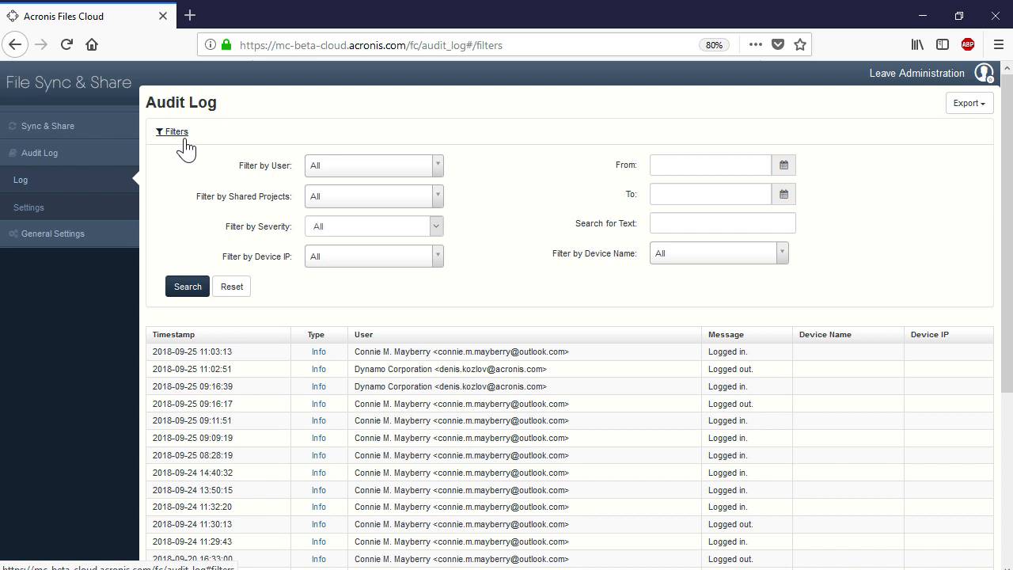
mouse_move(187, 149)
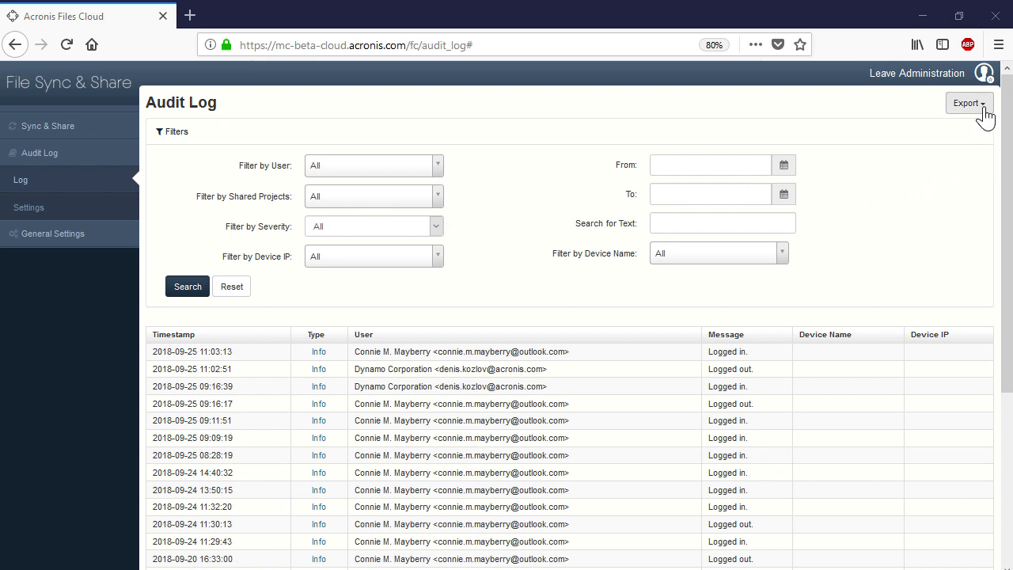
click(967, 102)
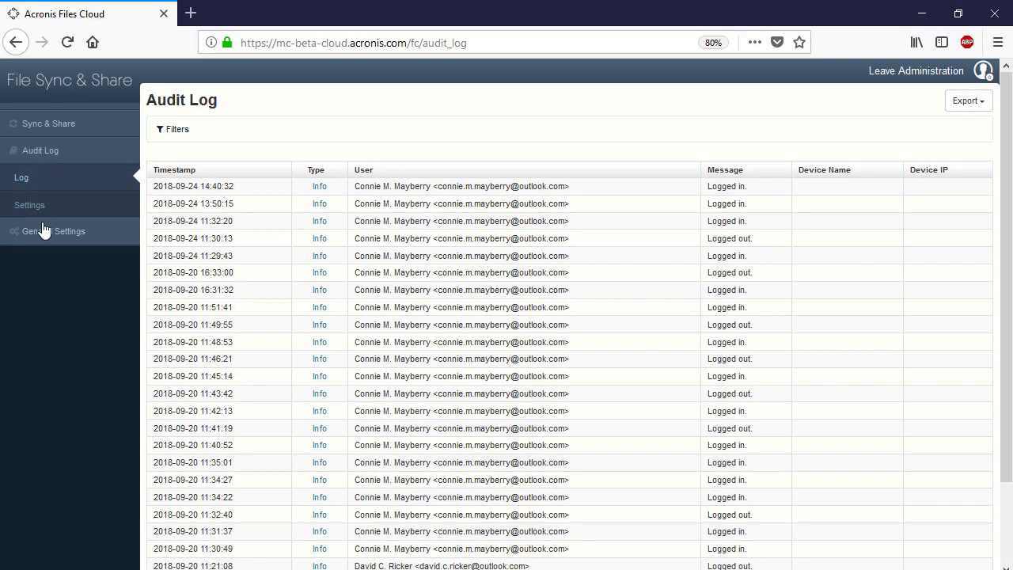
Open General Settings to see service name, audit log language and session timeout.
click(29, 205)
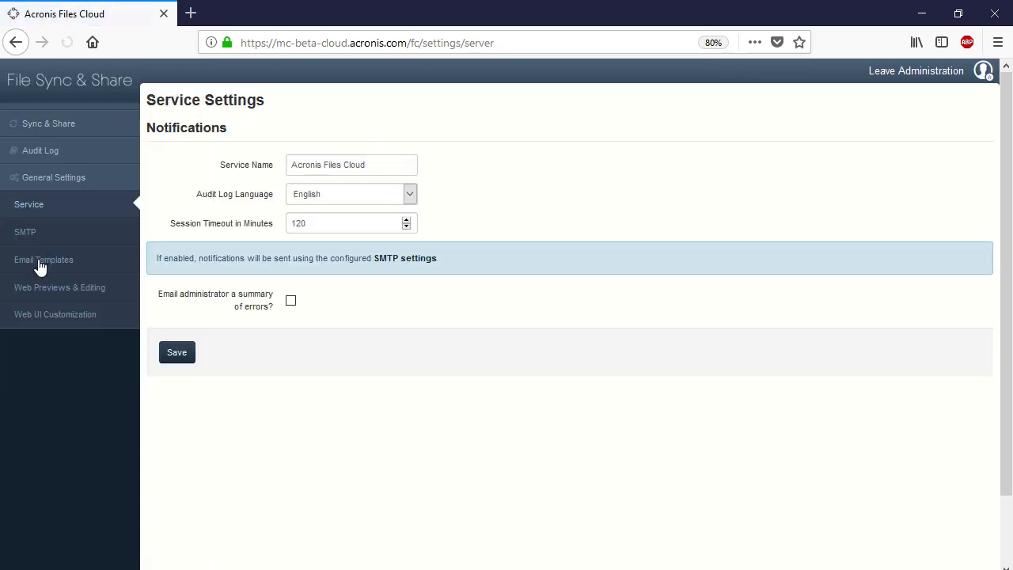
click(44, 259)
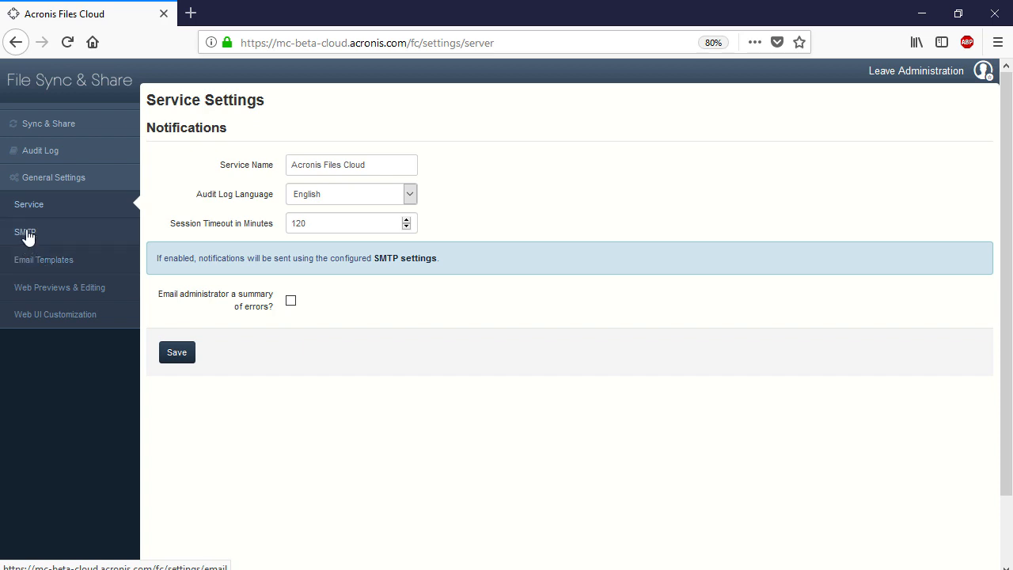
View the SMTP page with its sender name and sender email address.
click(25, 232)
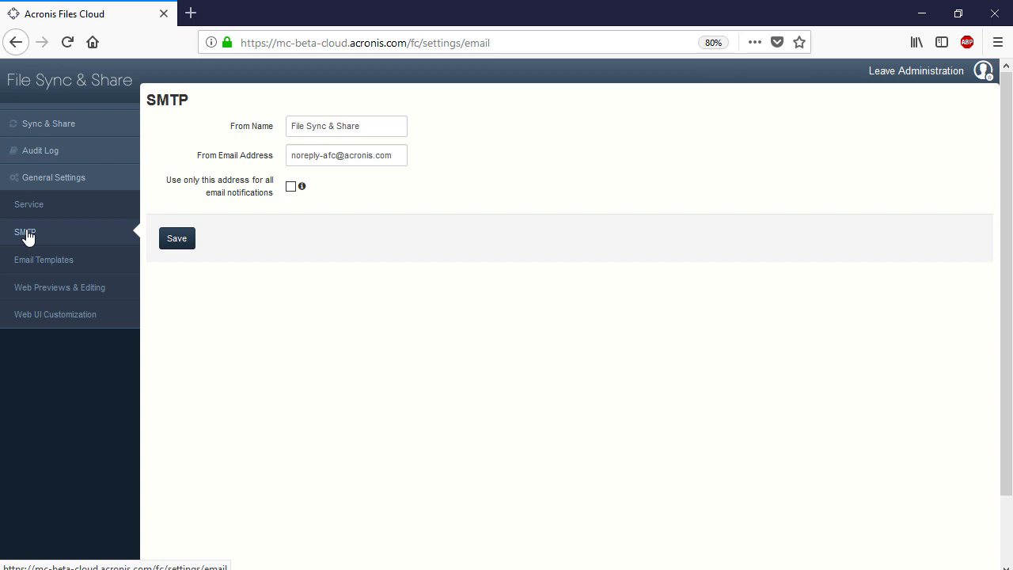
click(44, 260)
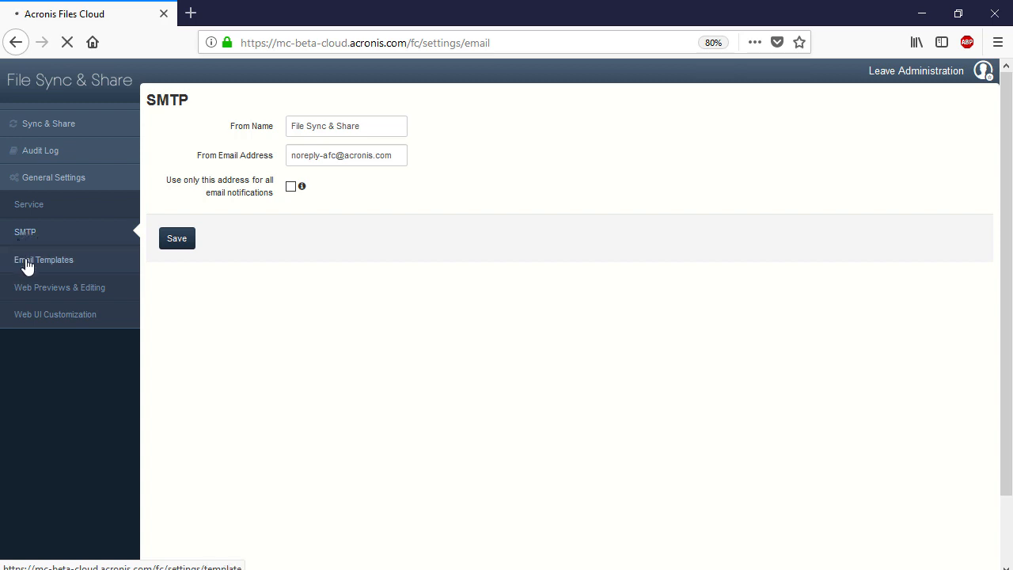
Load Email Templates, showing the invite-new-user template with its parameters and subject.
click(44, 259)
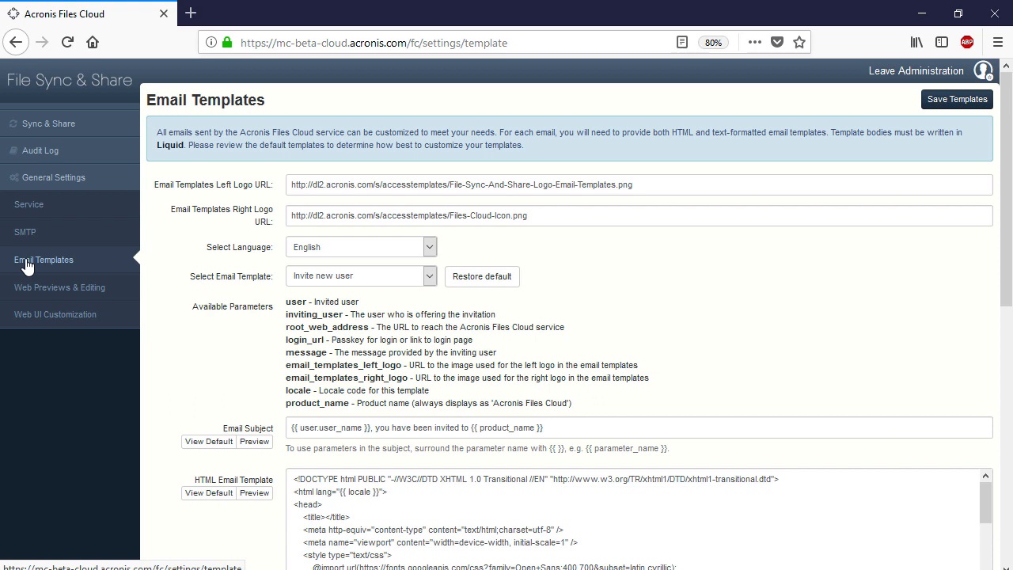
Open Web Previews & Editing, showing the built-in previewer and custom preview service URL.
click(59, 286)
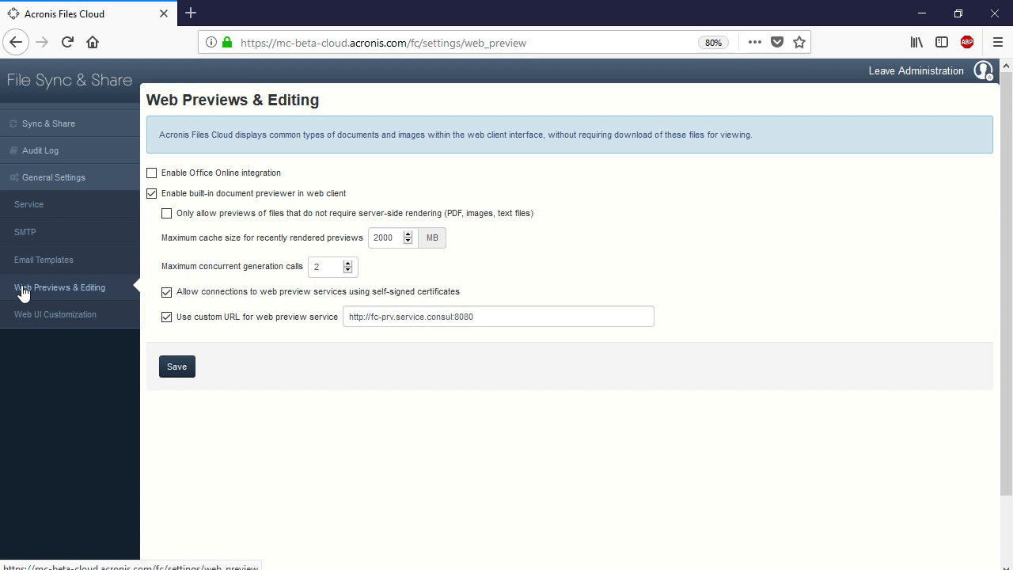
Open Web UI Customization with custom logo, colour scheme and login message options.
click(55, 314)
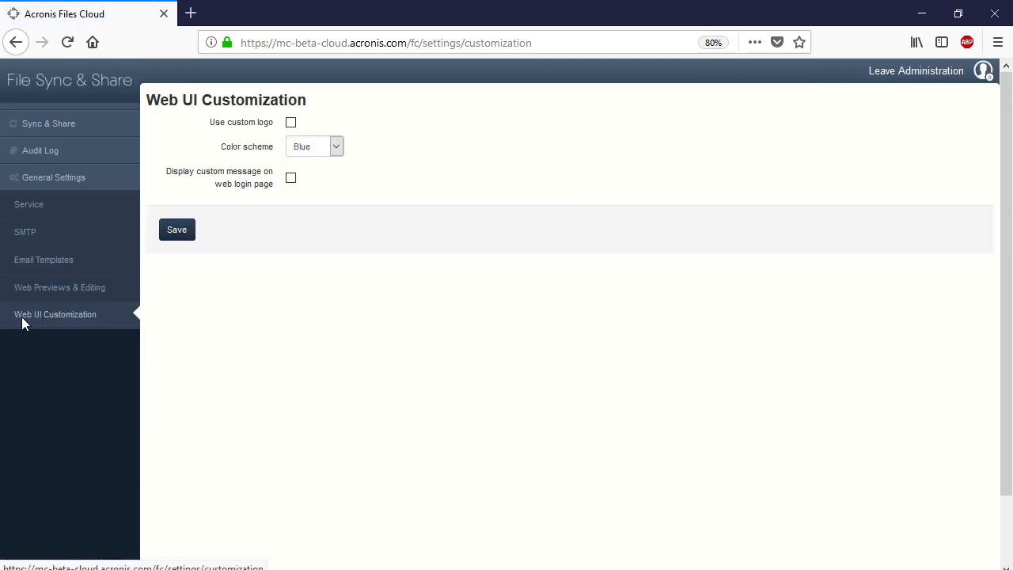
mouse_move(33, 349)
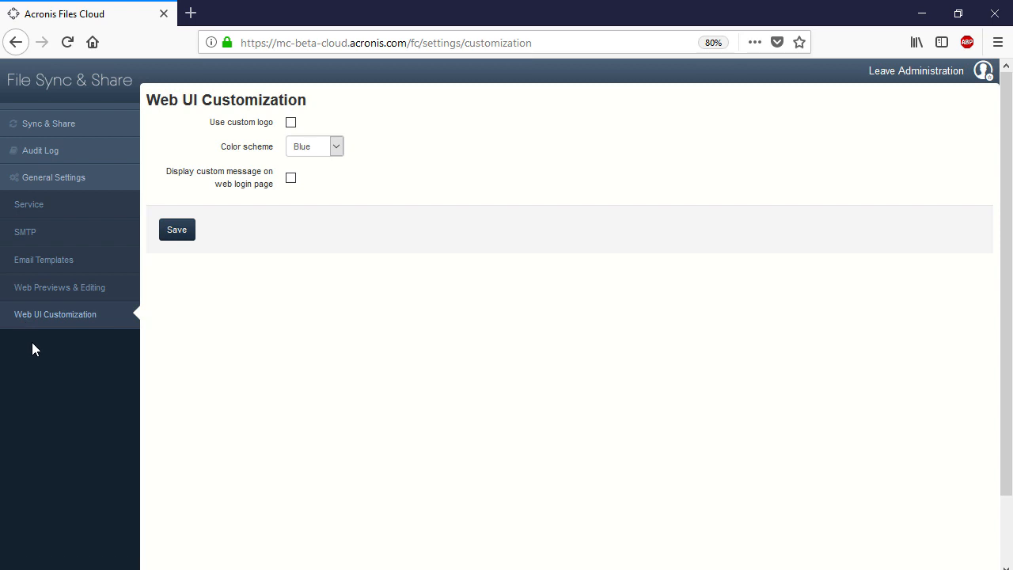